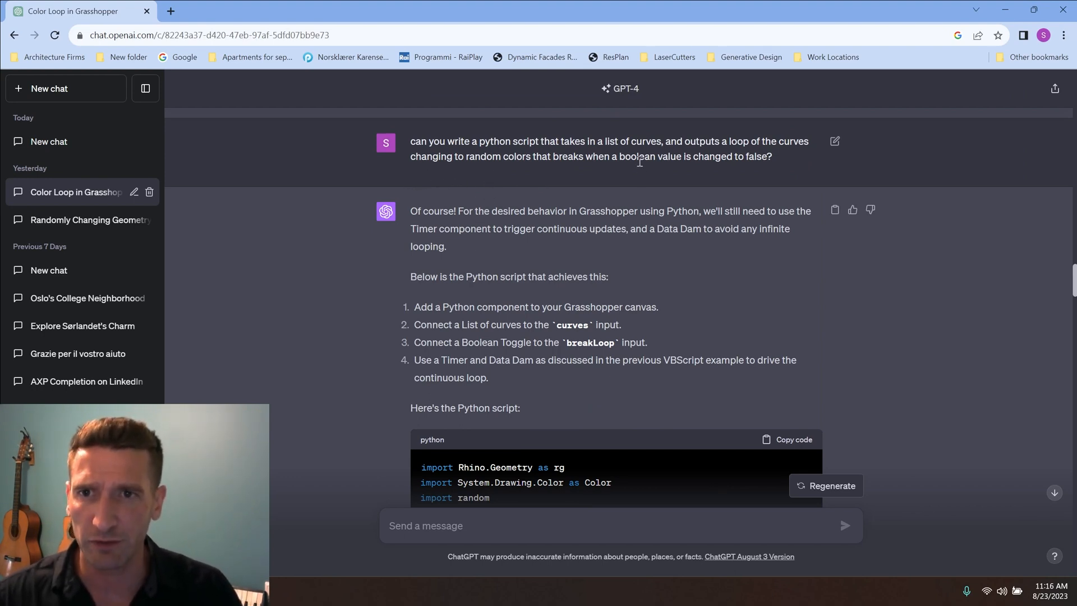
mouse_move(739, 184)
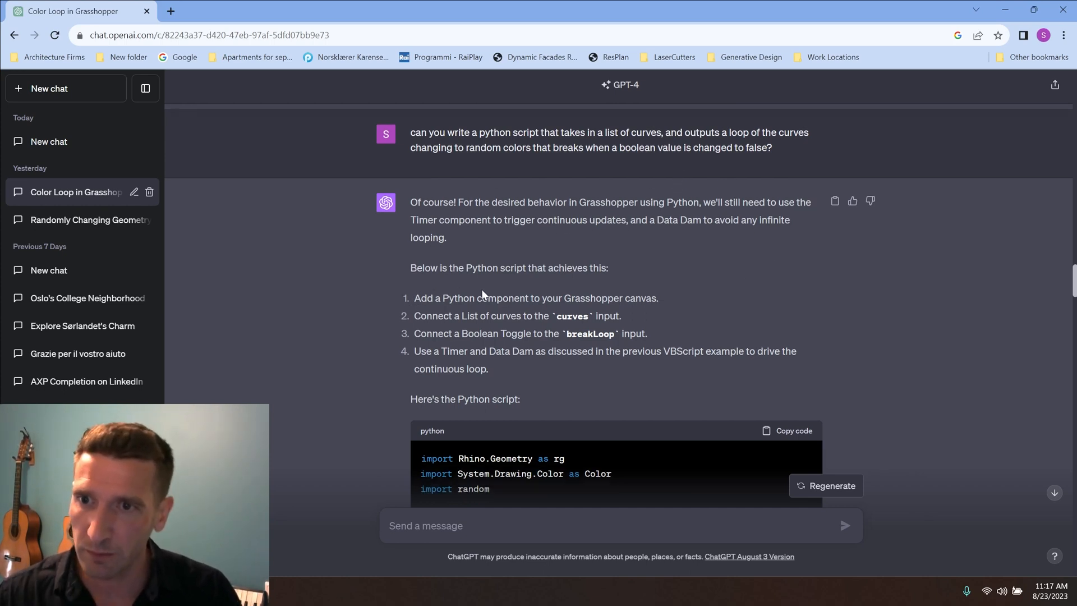
Copy ChatGPT's random-colour Python script and switch over to the Rhino/Grasshopper window
scroll("down", 3)
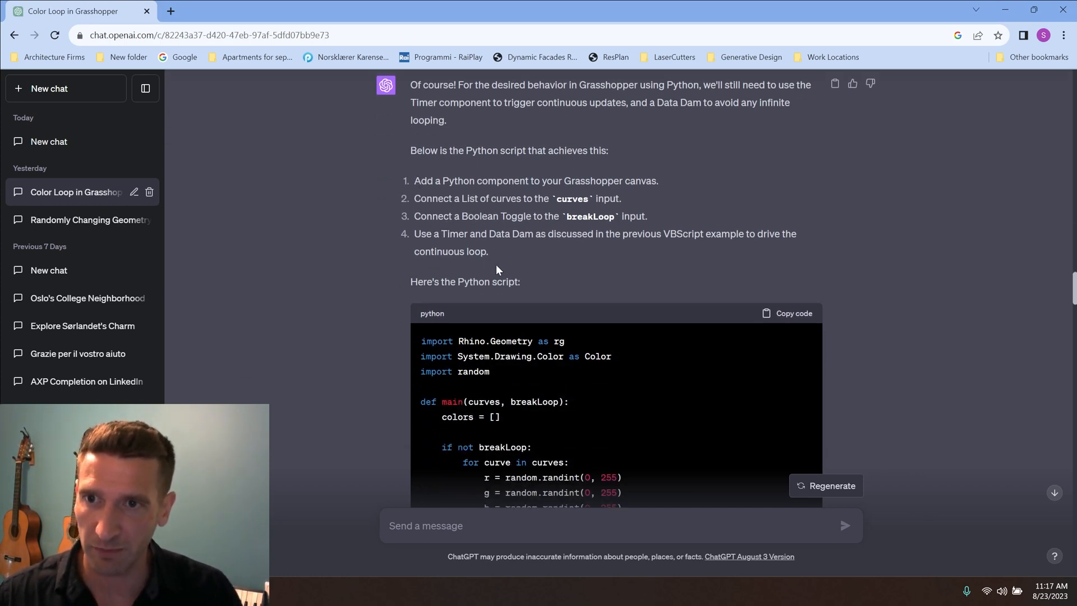
scroll("down", 3)
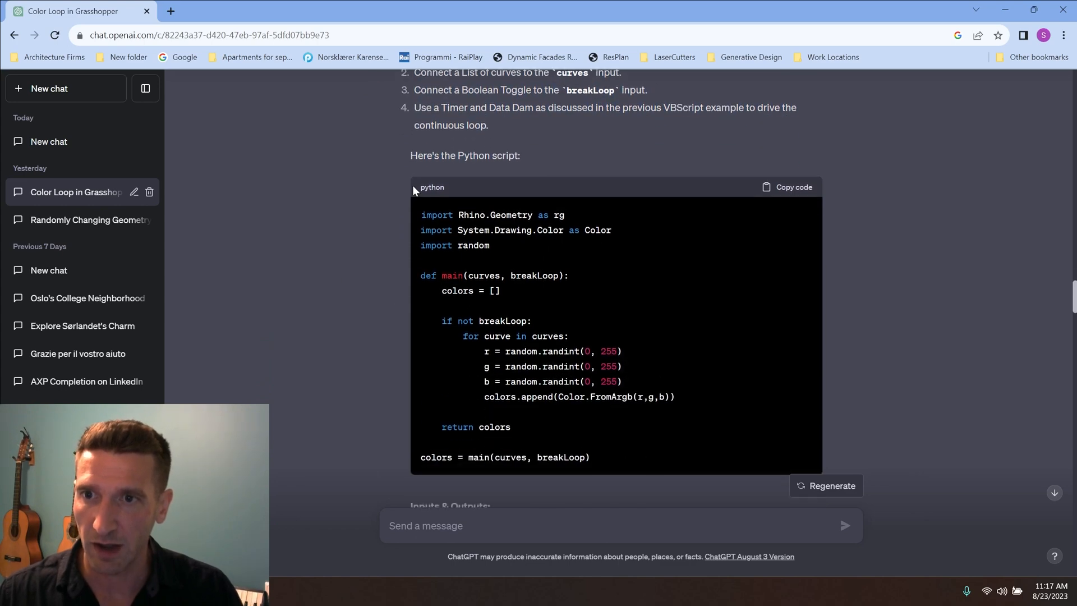
scroll("down", 3)
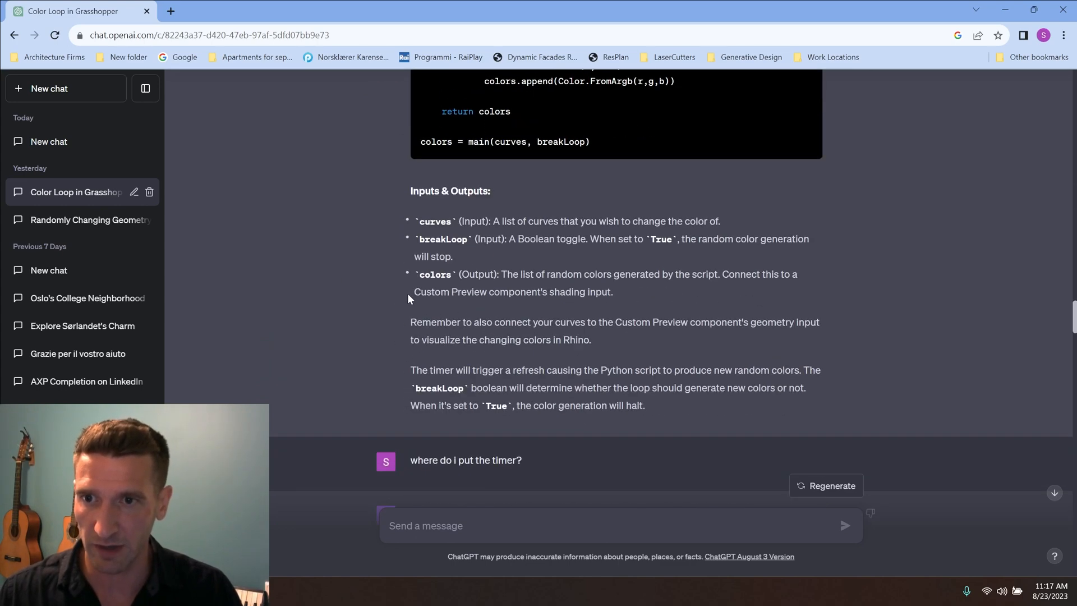
mouse_move(407, 376)
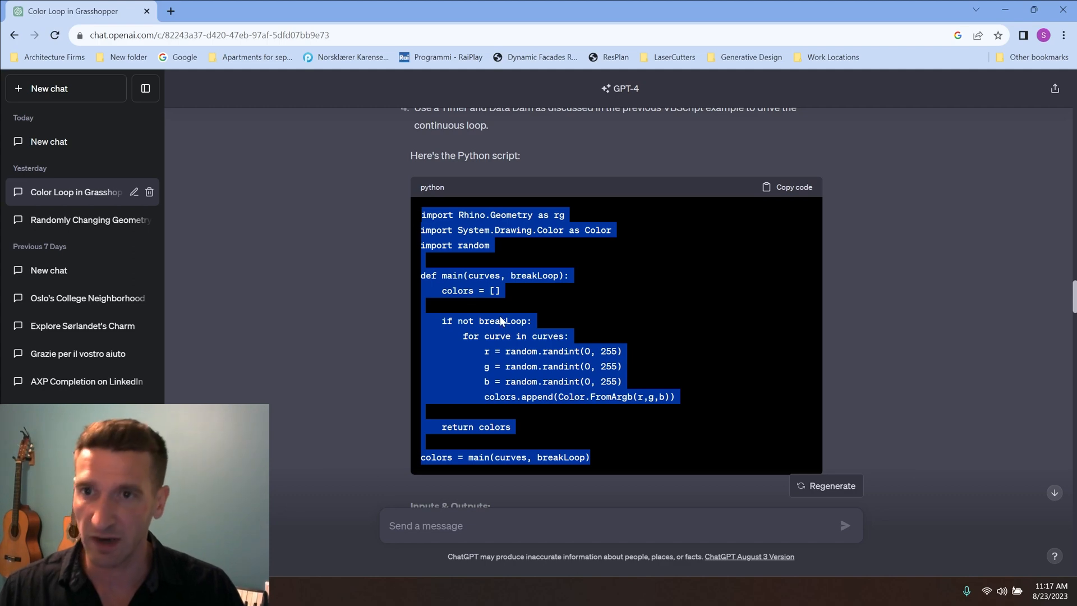
key("alt+tab")
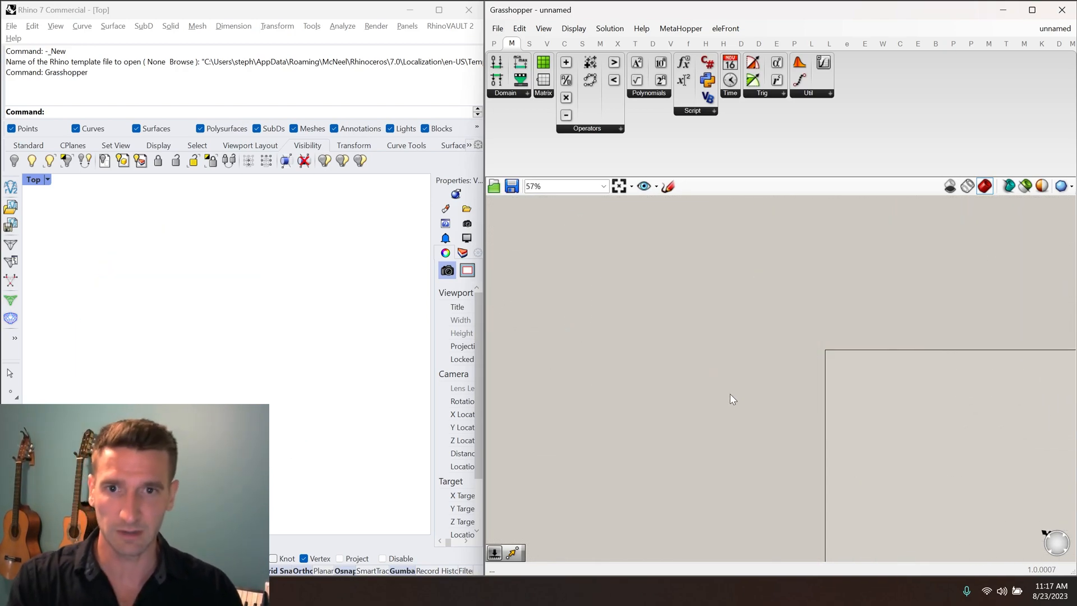
mouse_move(672, 337)
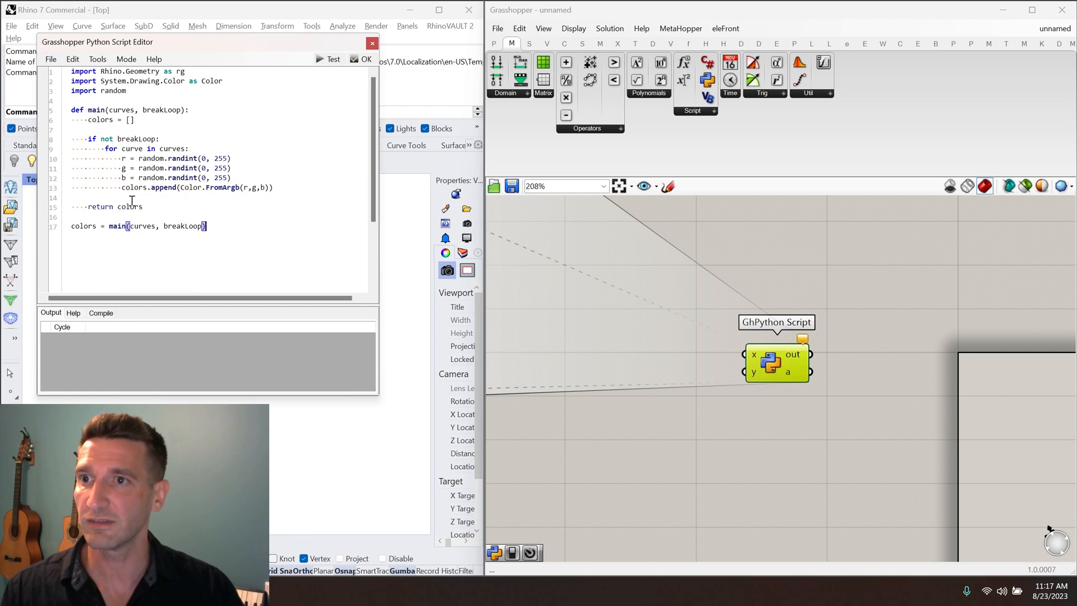
Paste the random-colour loop script into the GhPython editor and review its main function and colors list
left_click_drag(97, 41, 499, 135)
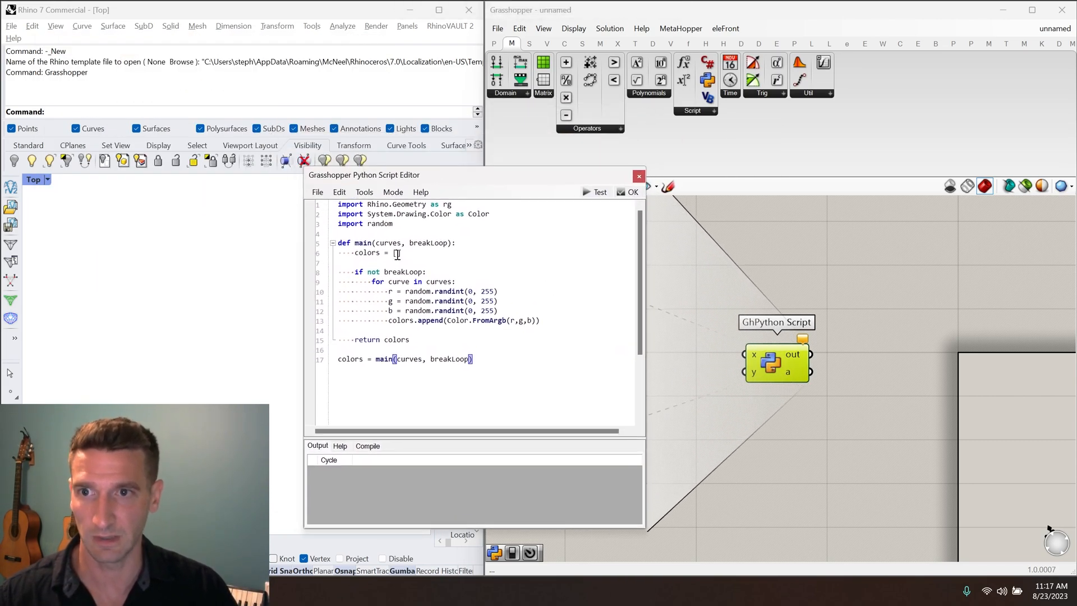
type("[]")
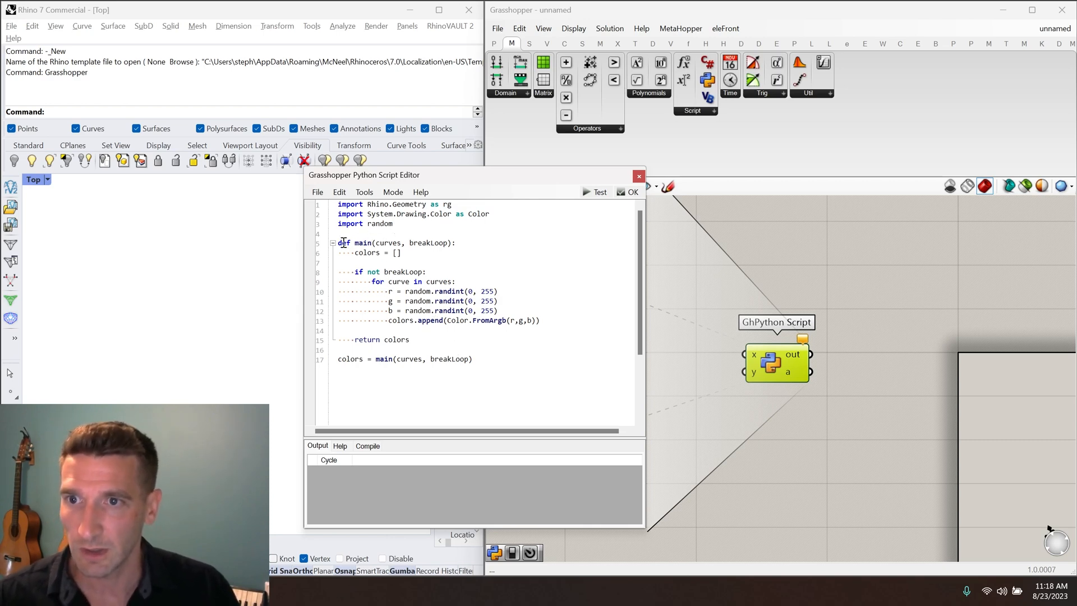
left_click_drag(338, 242, 408, 339)
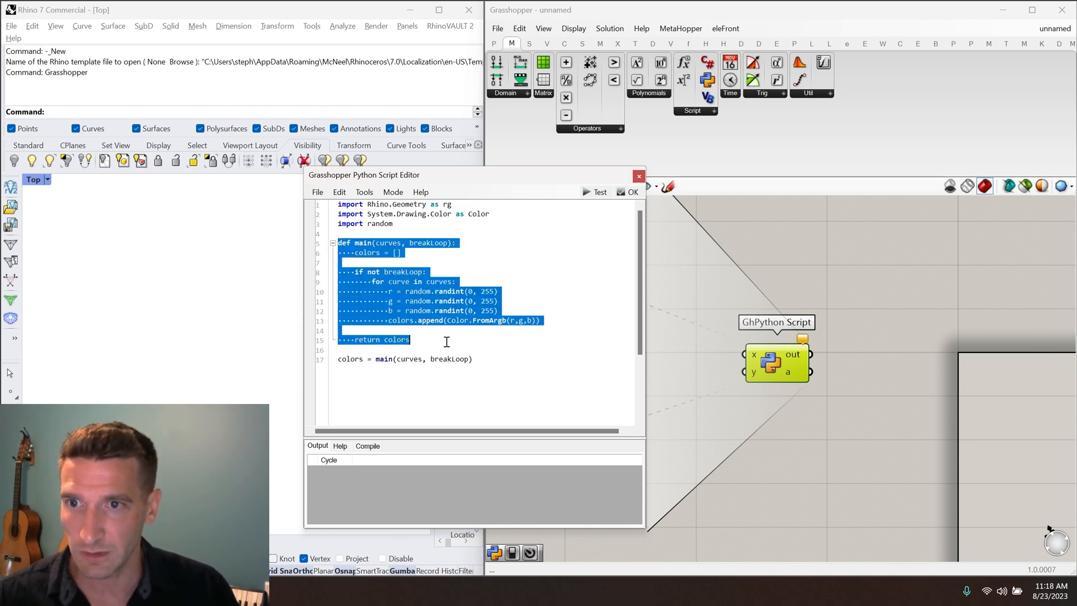
left_click(445, 342)
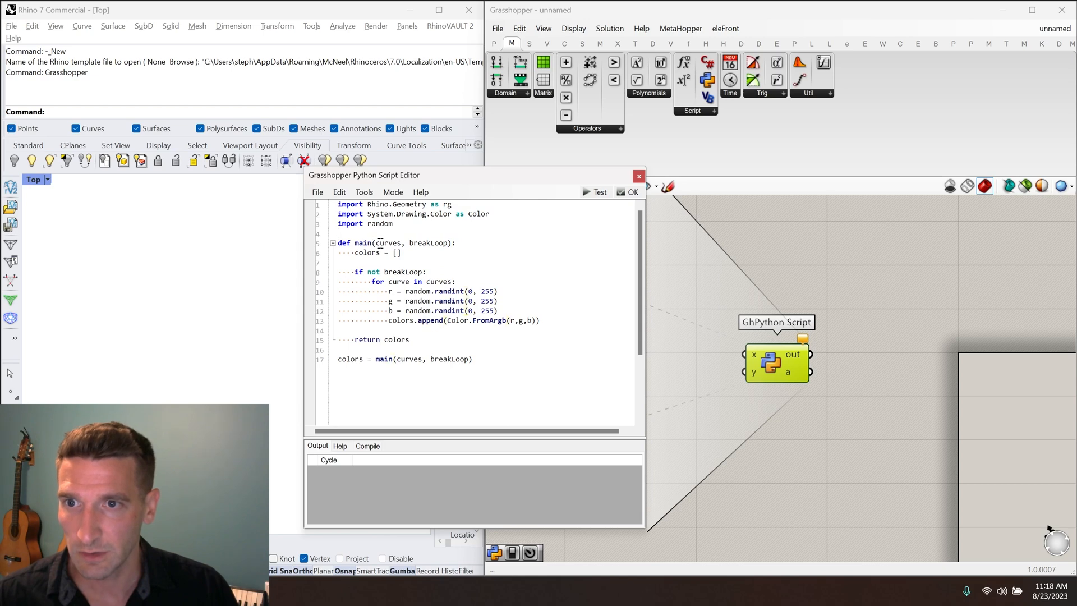
double_click(408, 242)
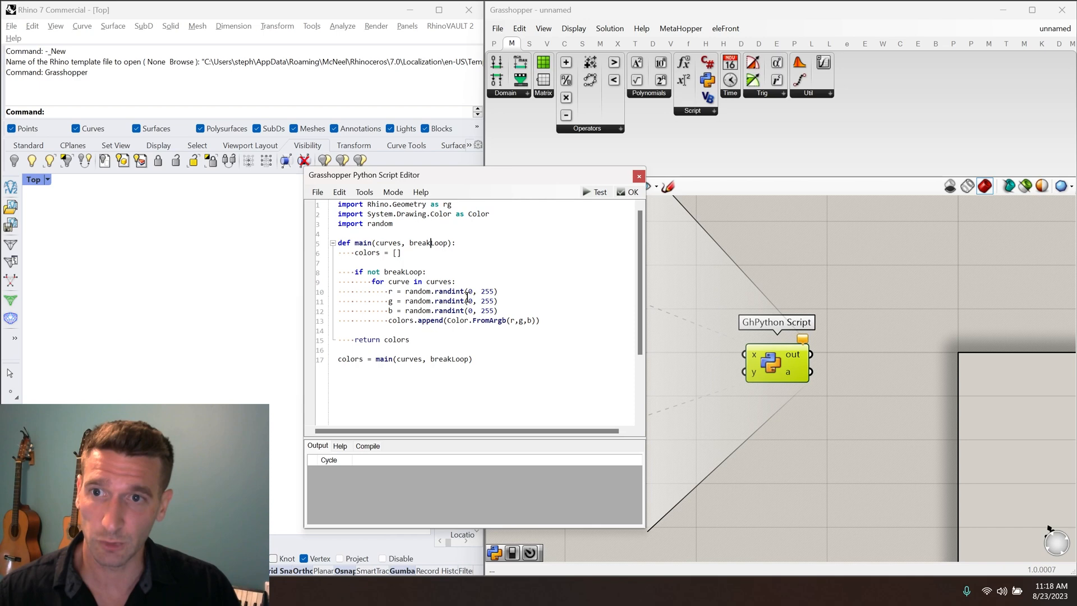
double_click(367, 252)
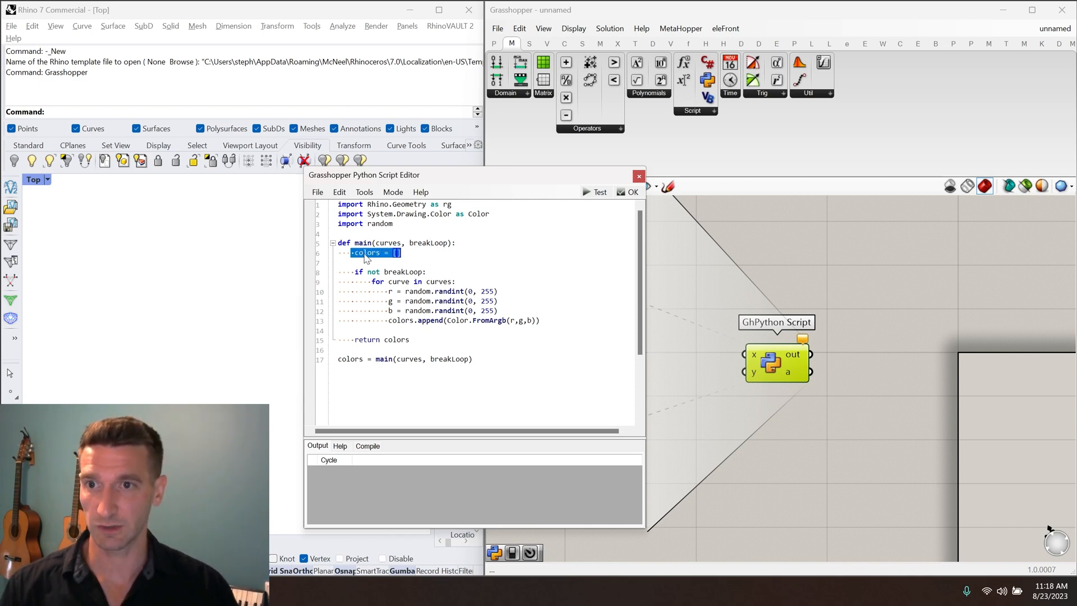
double_click(396, 339)
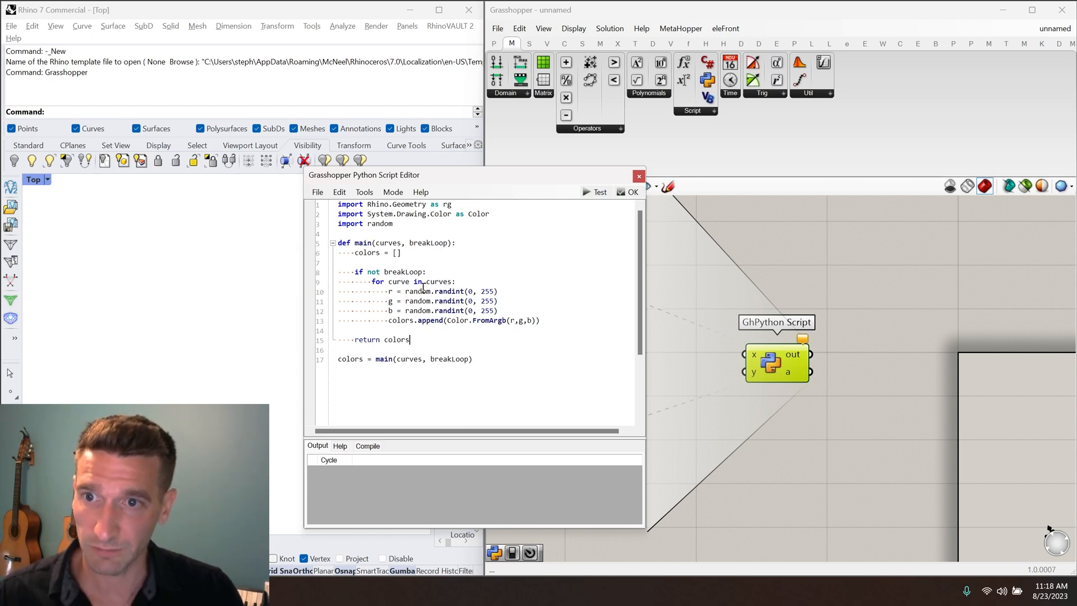
mouse_move(439, 377)
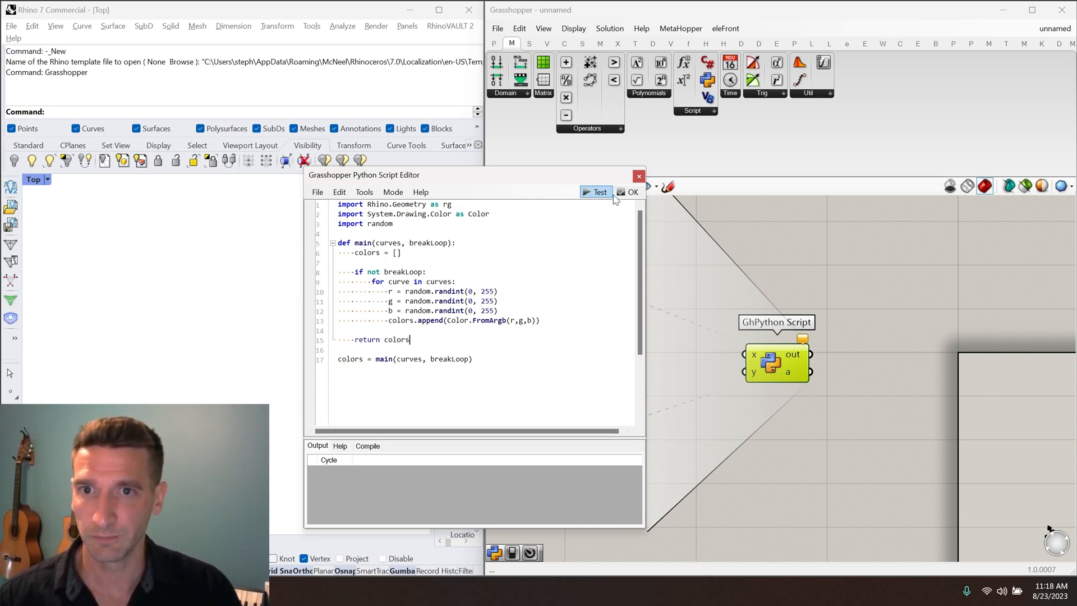
Close the editor and rename the script inputs to curves and breakLoop
left_click(631, 192)
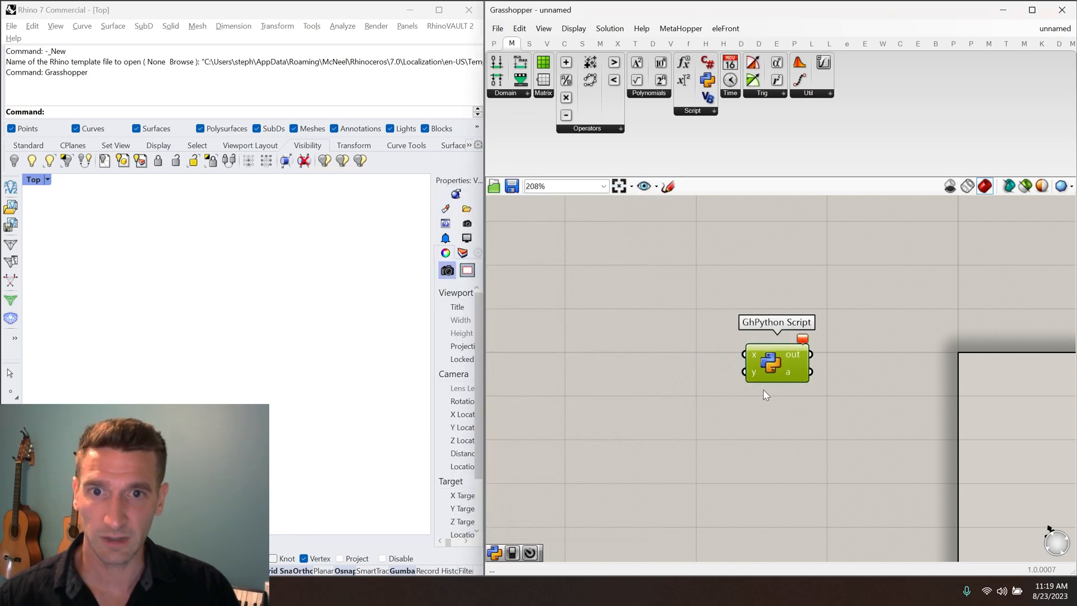
left_click(776, 362)
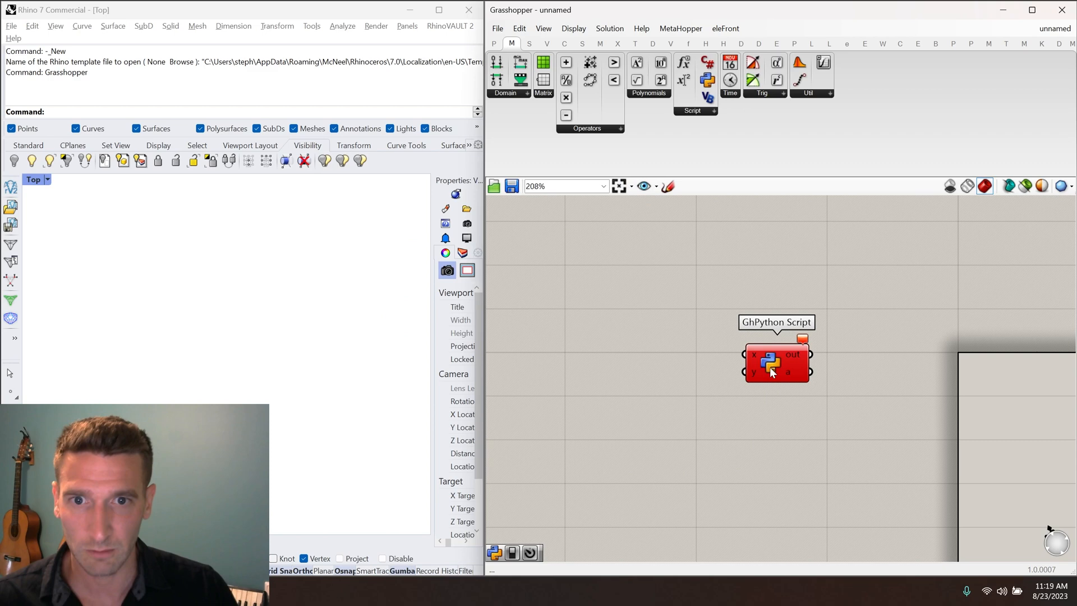
double_click(776, 363)
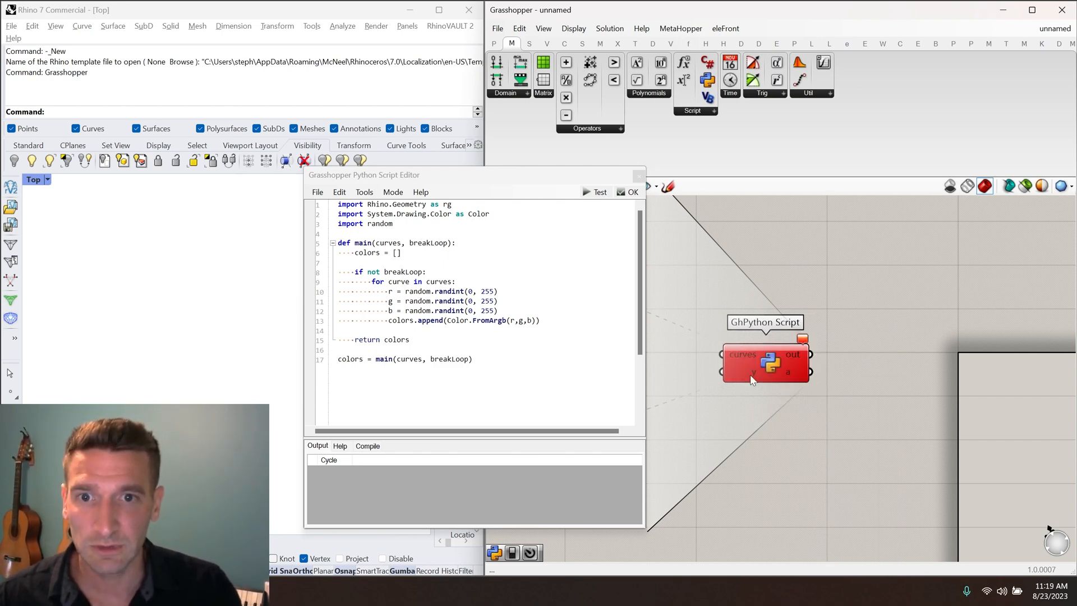
right_click(738, 354)
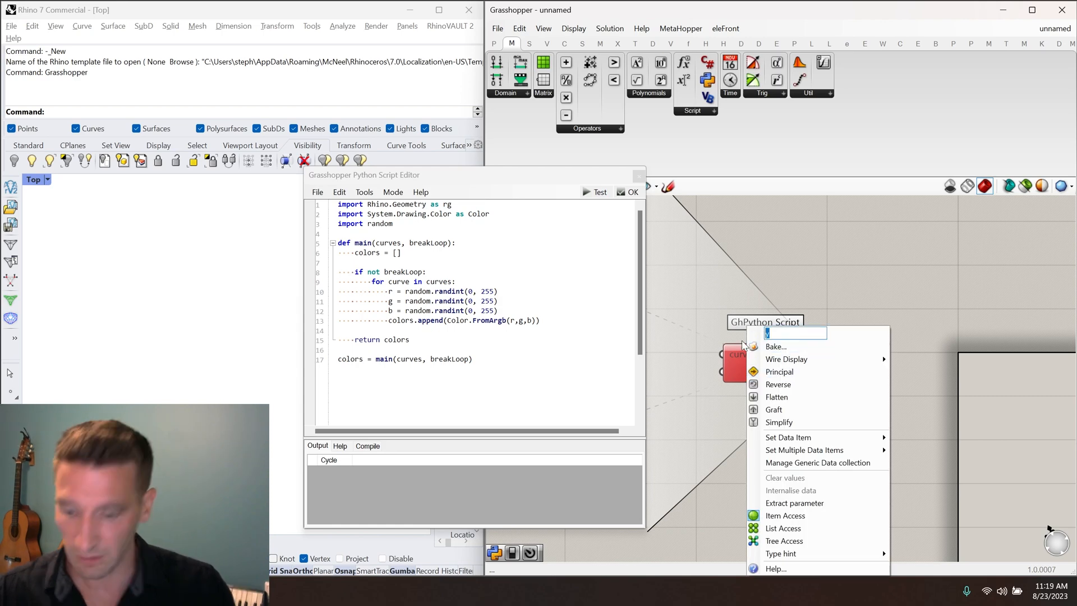
type("breakLoop")
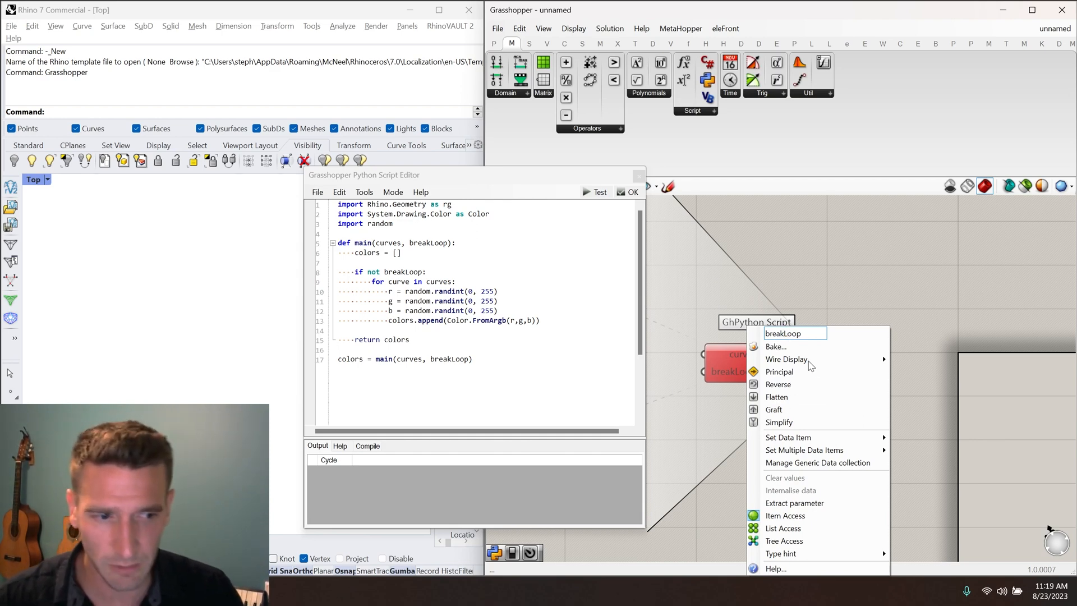
mouse_move(757, 440)
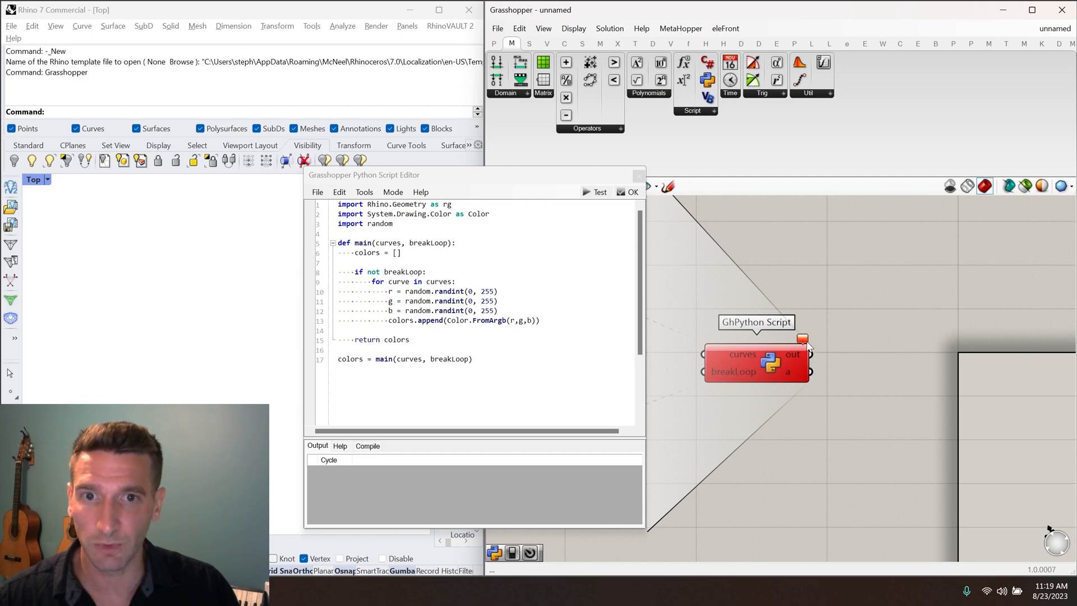
mouse_move(818, 391)
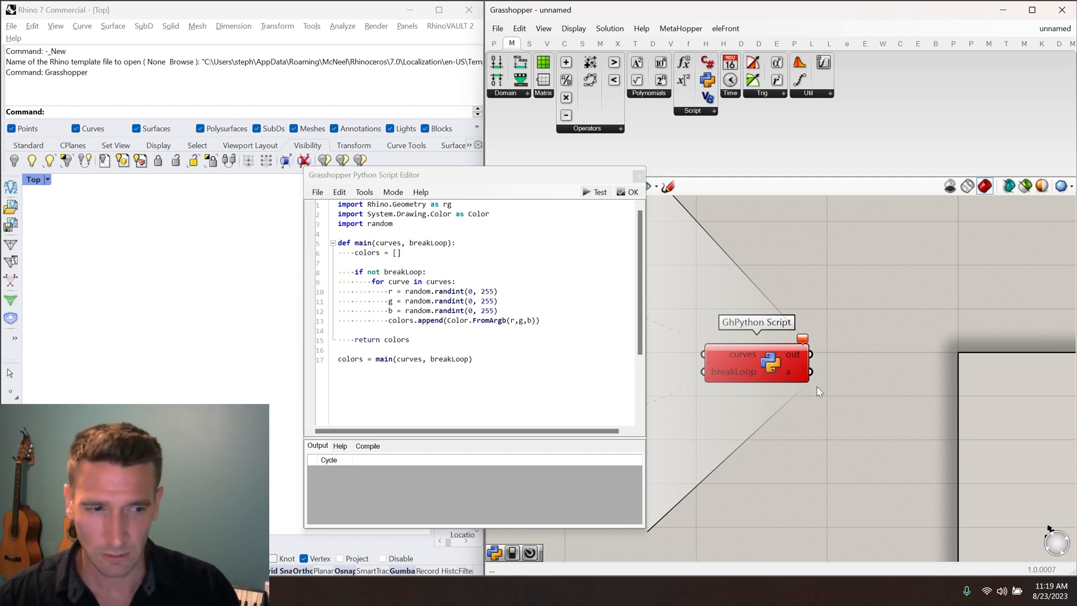
mouse_move(822, 382)
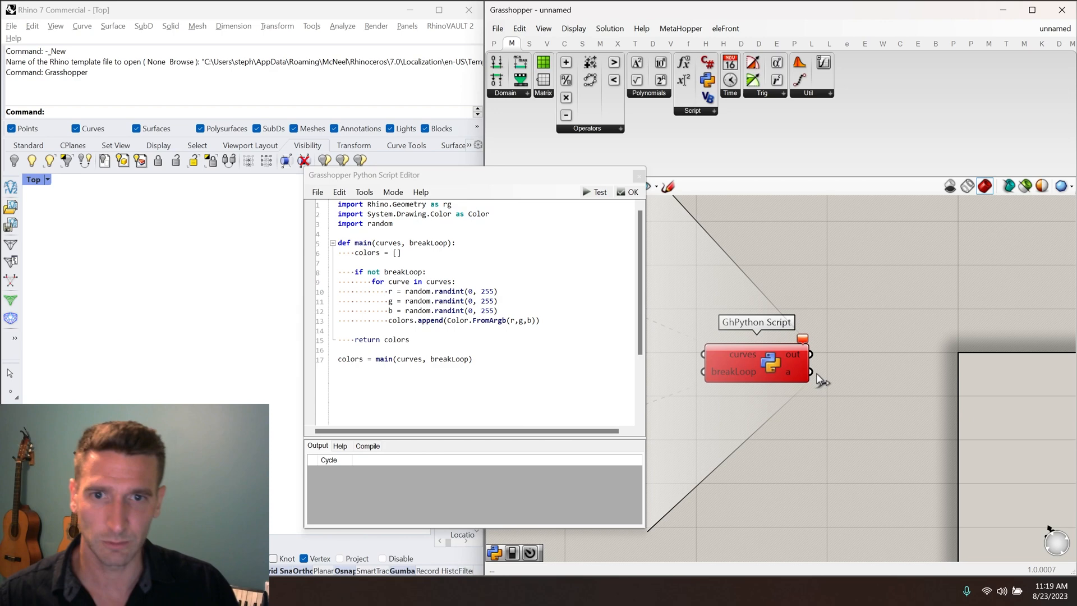
Rename the script component's output to colors
right_click(793, 372)
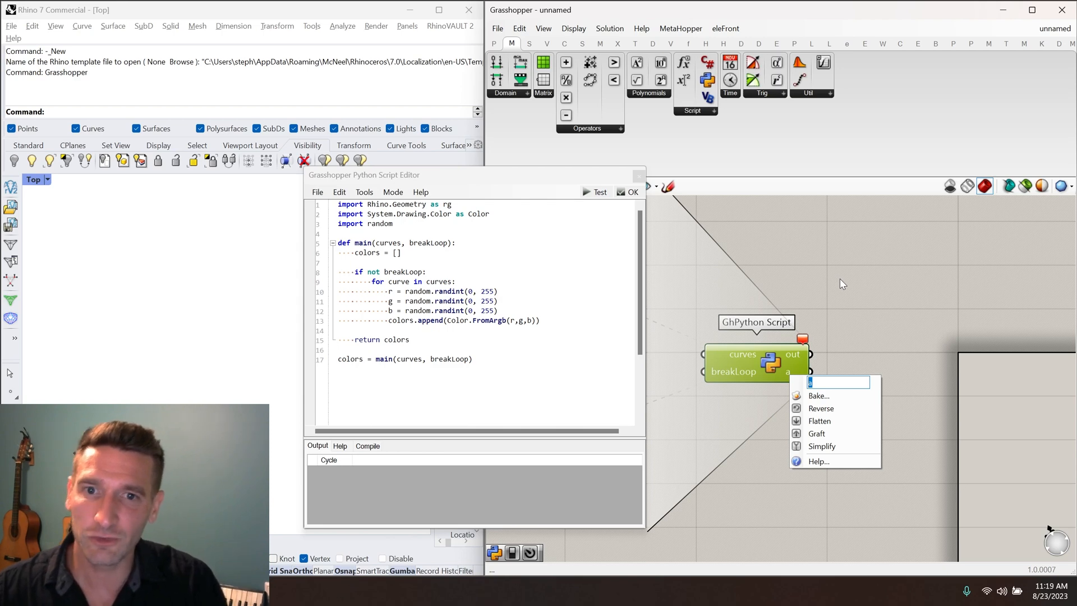
type("color")
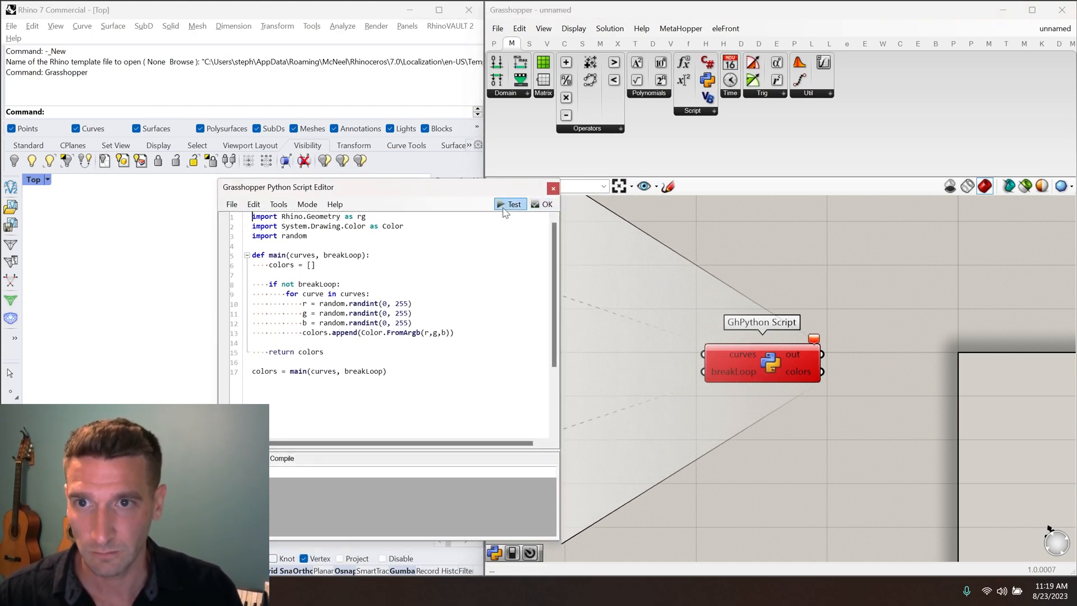
Give the curves input a Curve type hint and adjust its data access
left_click(511, 204)
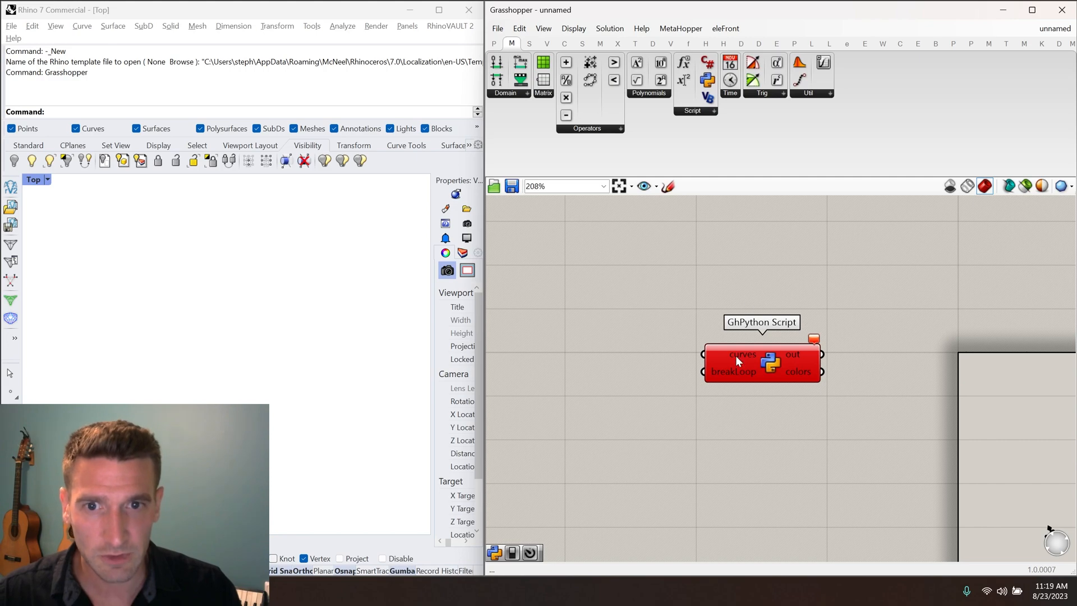
right_click(742, 355)
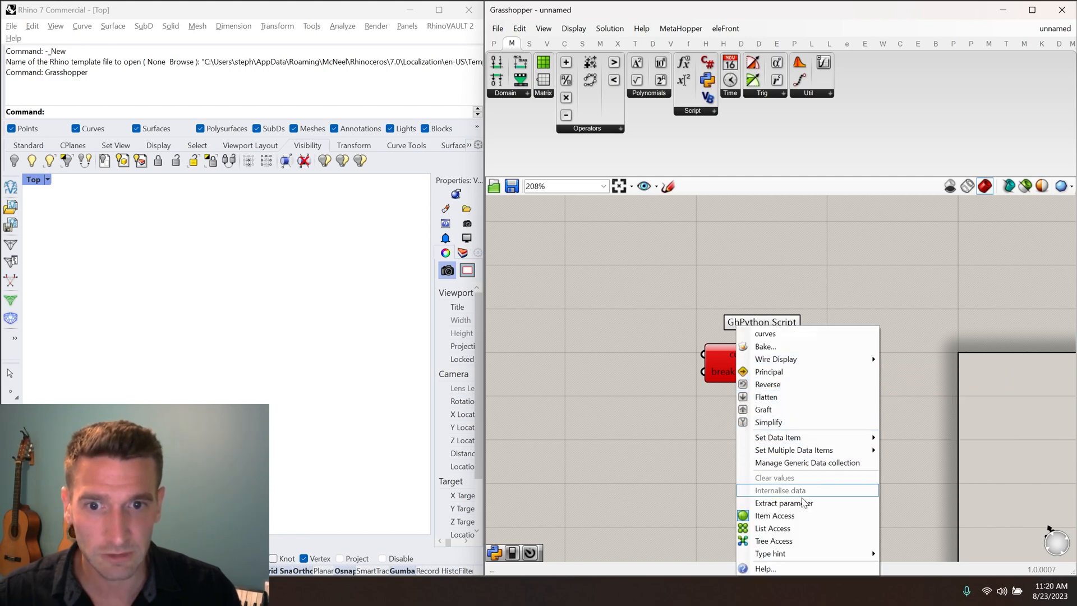
left_click(769, 553)
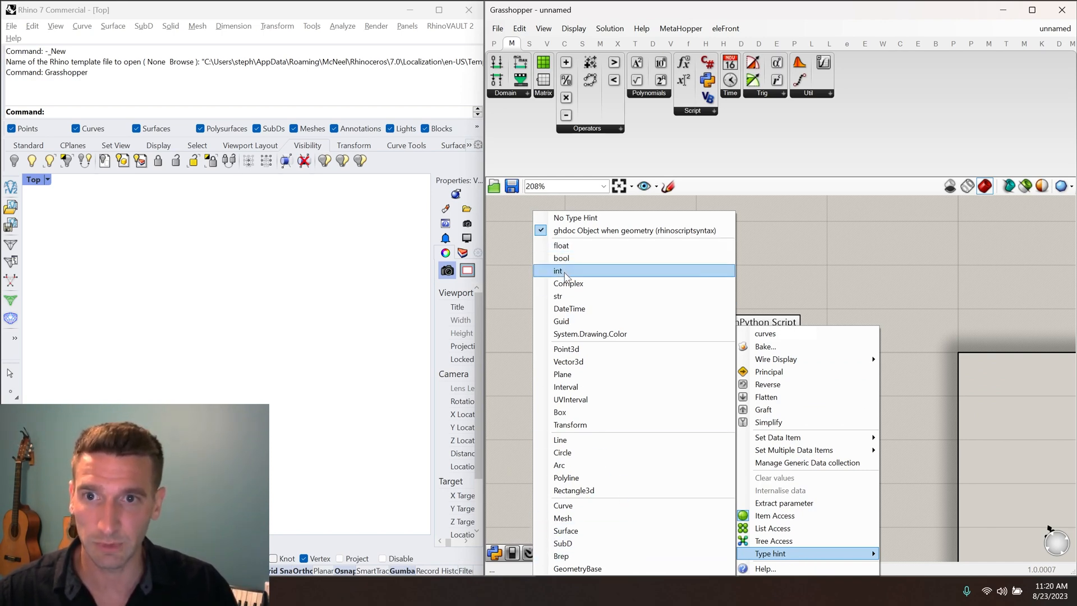
mouse_move(577, 246)
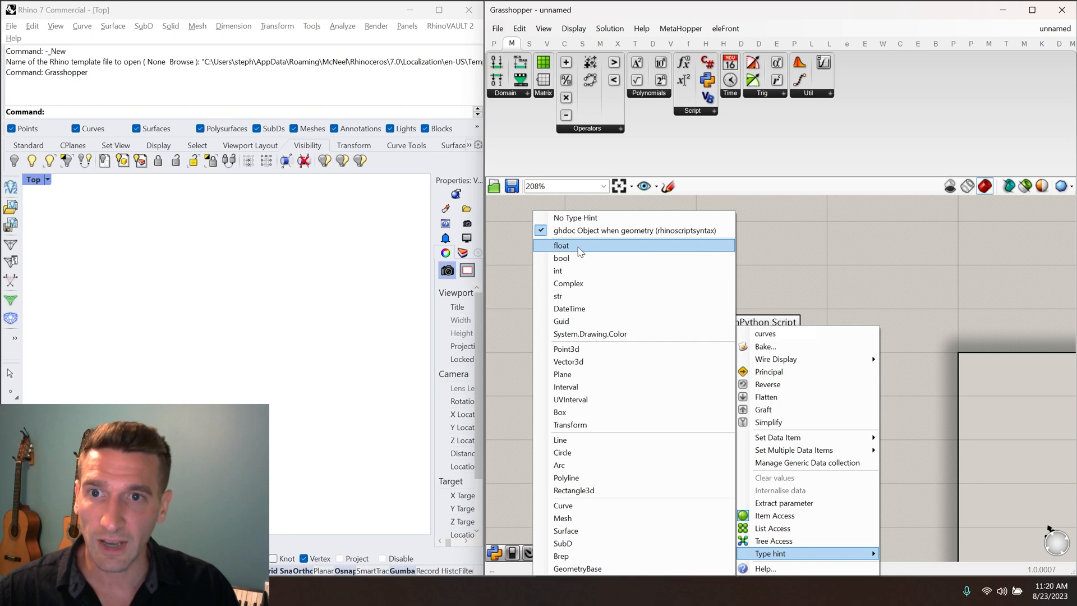
mouse_move(576, 456)
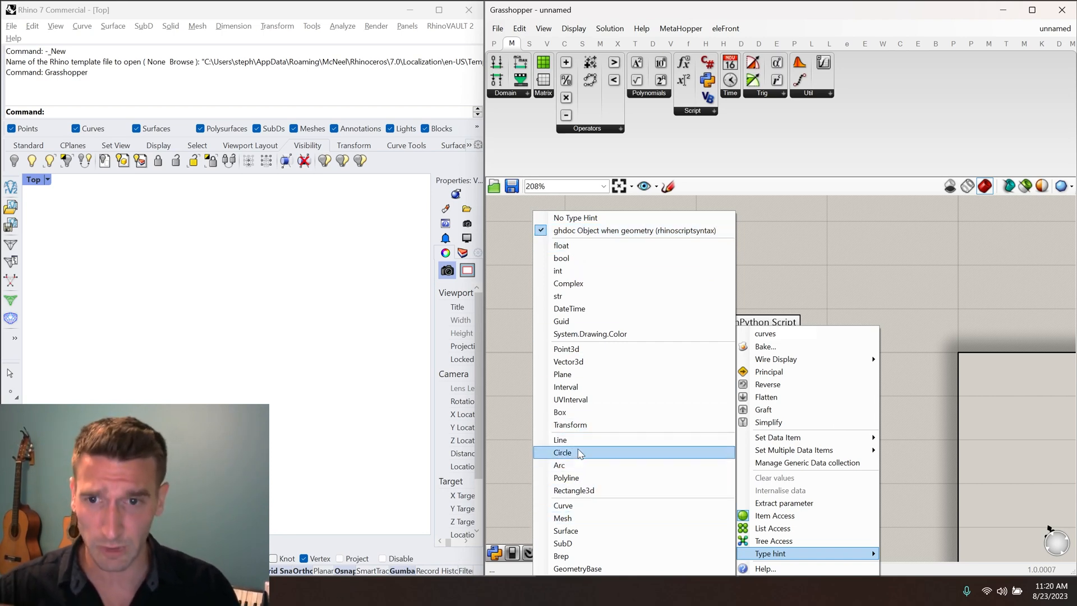
mouse_move(562, 506)
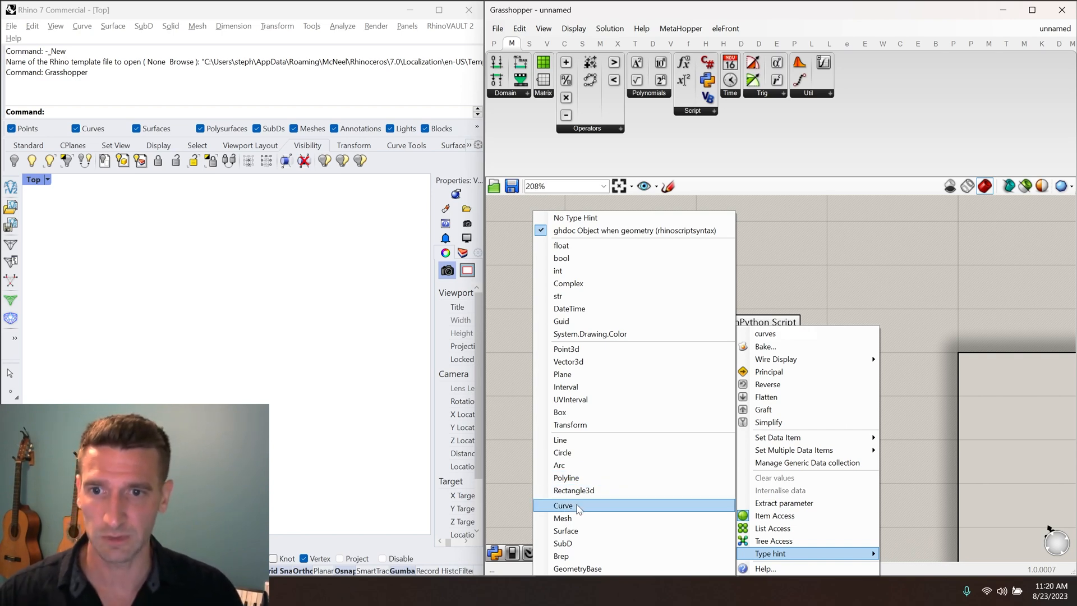
left_click(562, 506)
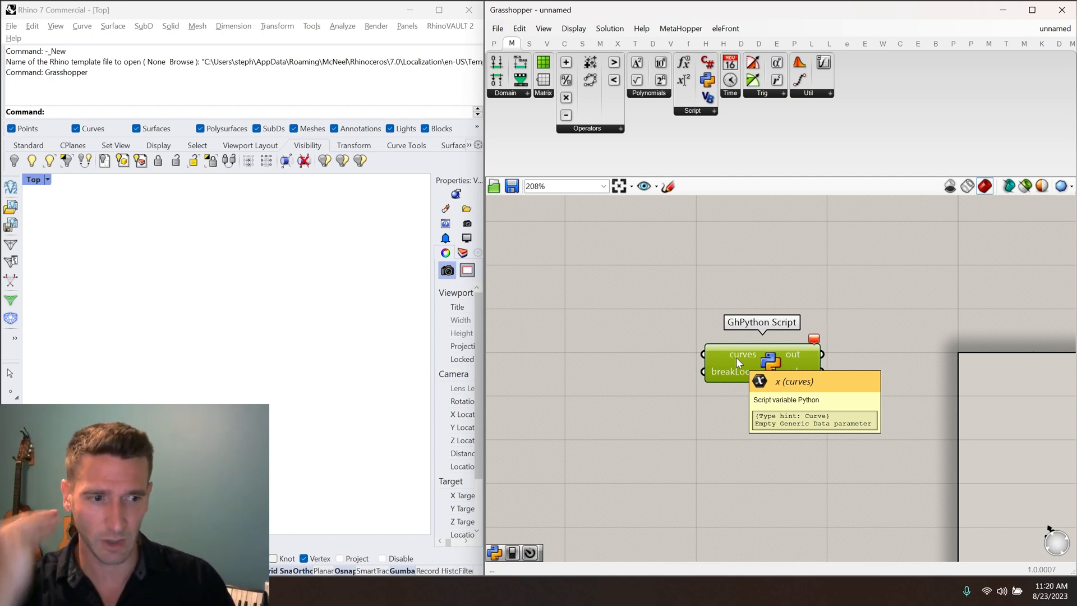
right_click(735, 354)
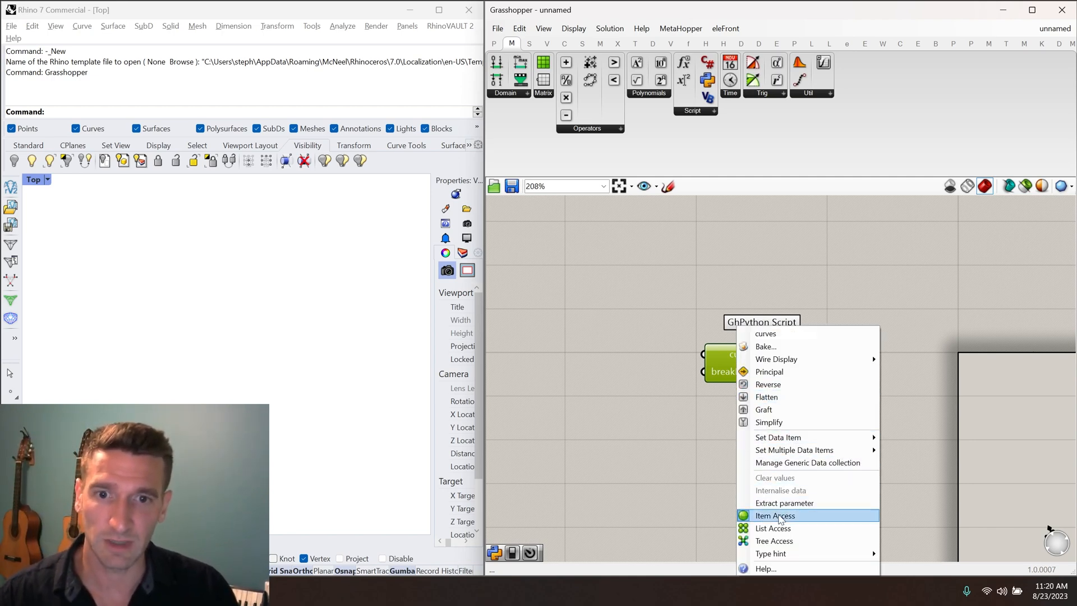
left_click(774, 515)
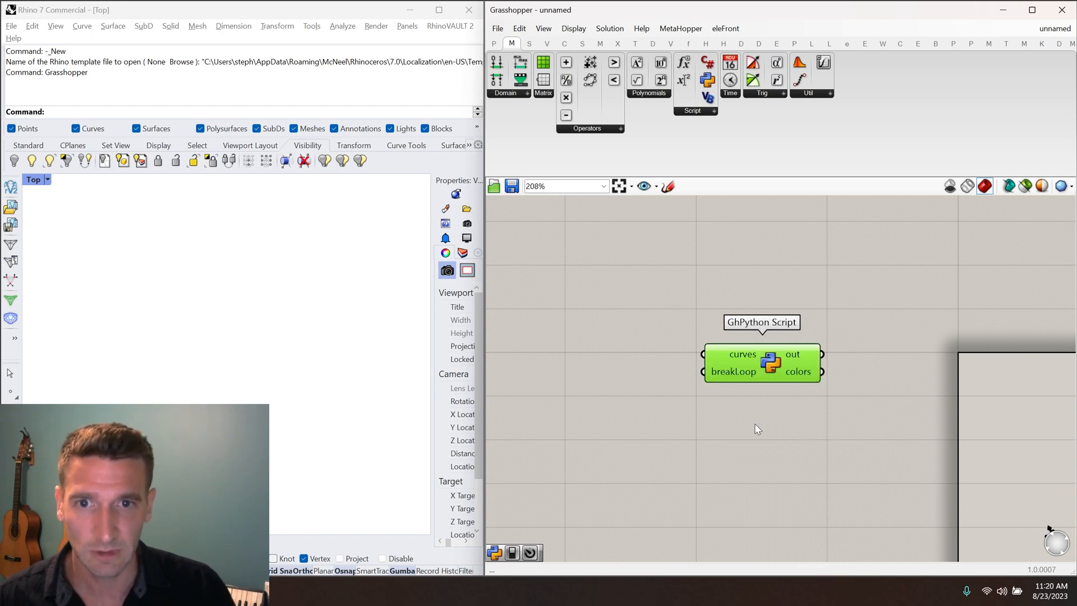
mouse_move(734, 372)
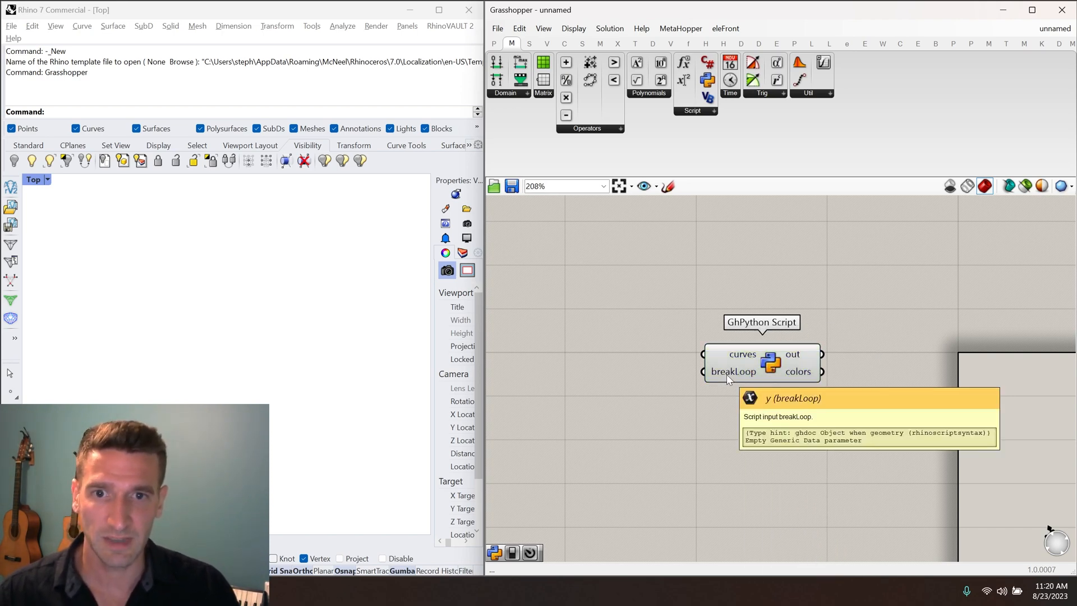
Give the breakLoop input a bool type hint, clearing the script error
right_click(734, 372)
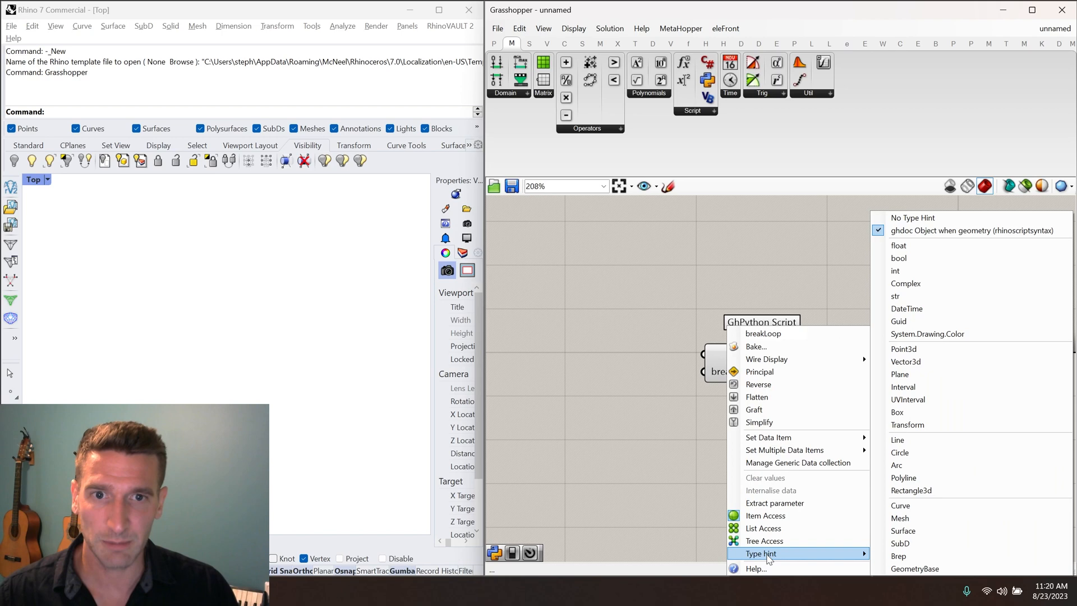
mouse_move(898, 258)
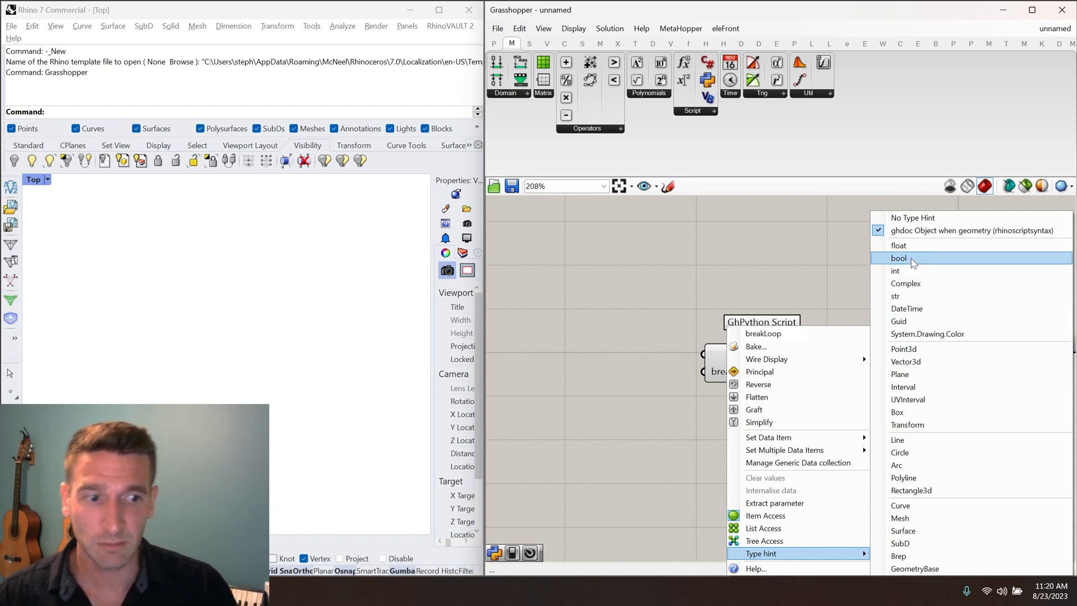
left_click(899, 258)
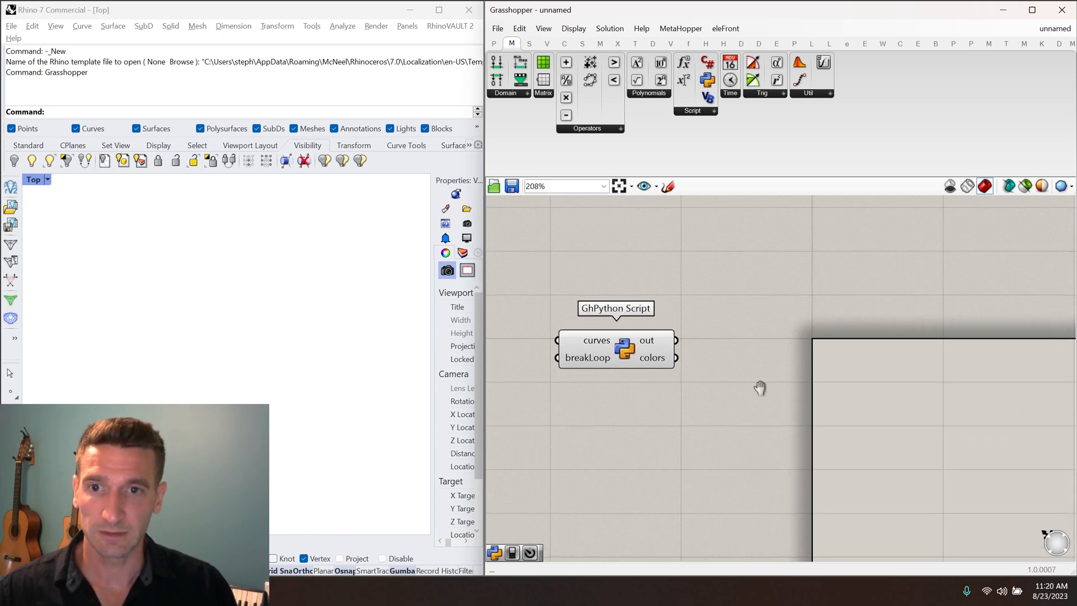
Add a Boolean Toggle set to True and wire it into the breakLoop input
scroll("down", 3)
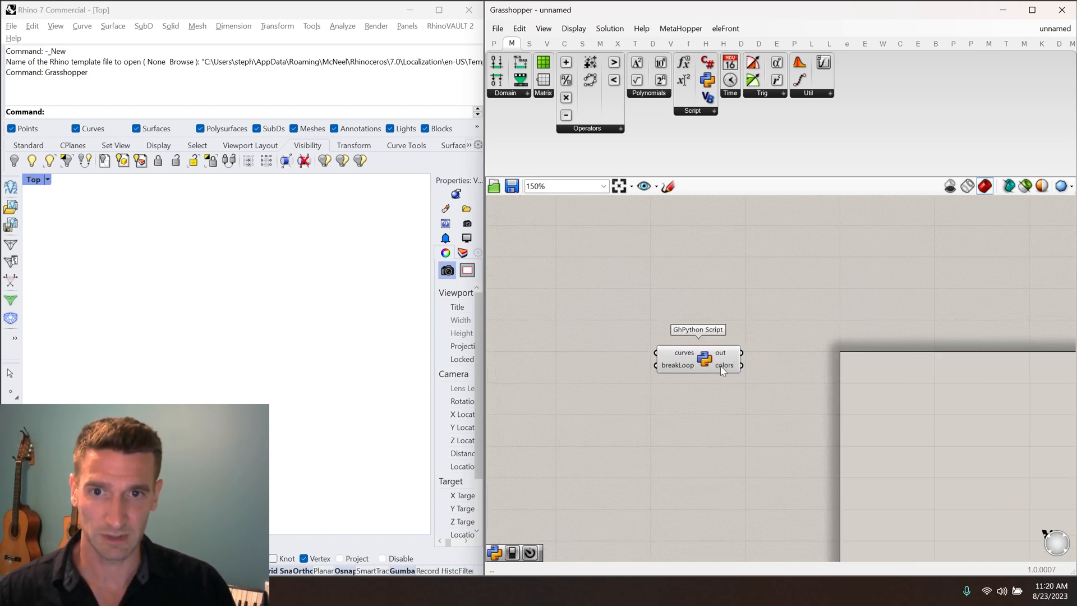
left_click_drag(721, 371, 810, 372)
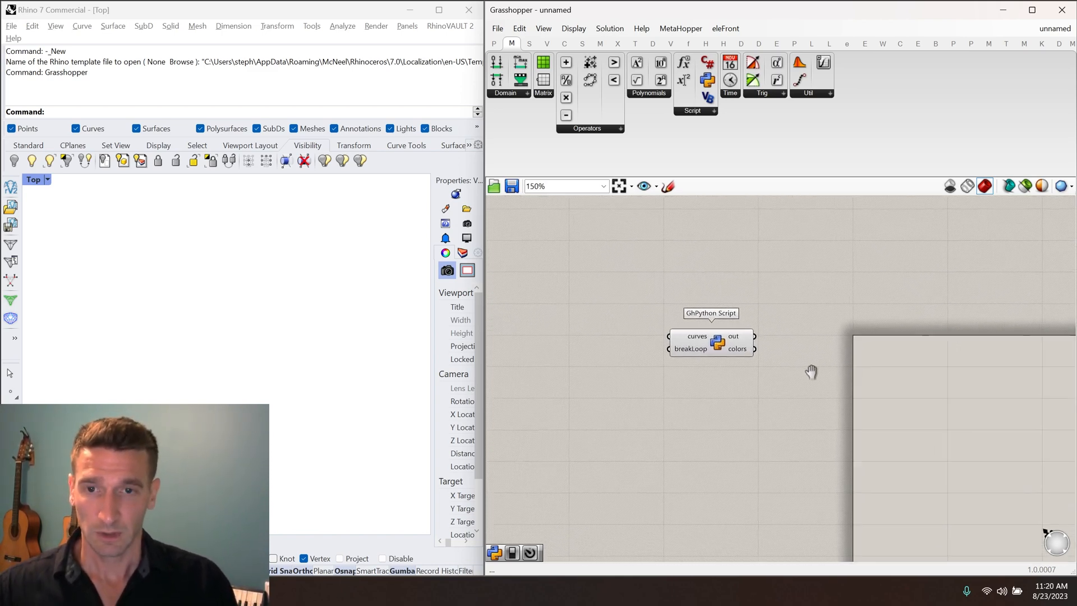
type("bo")
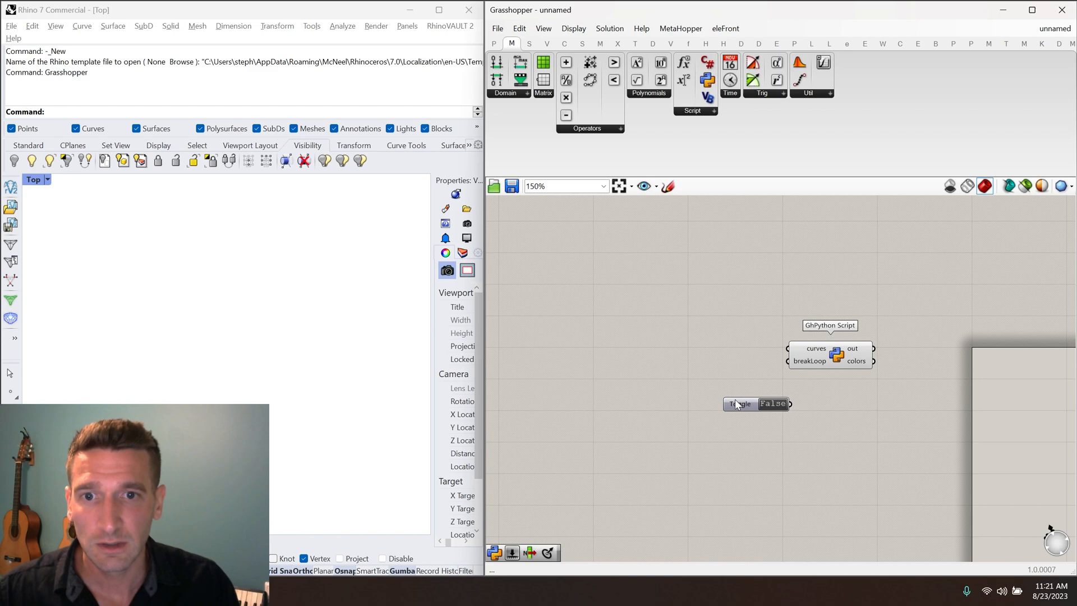
left_click(739, 403)
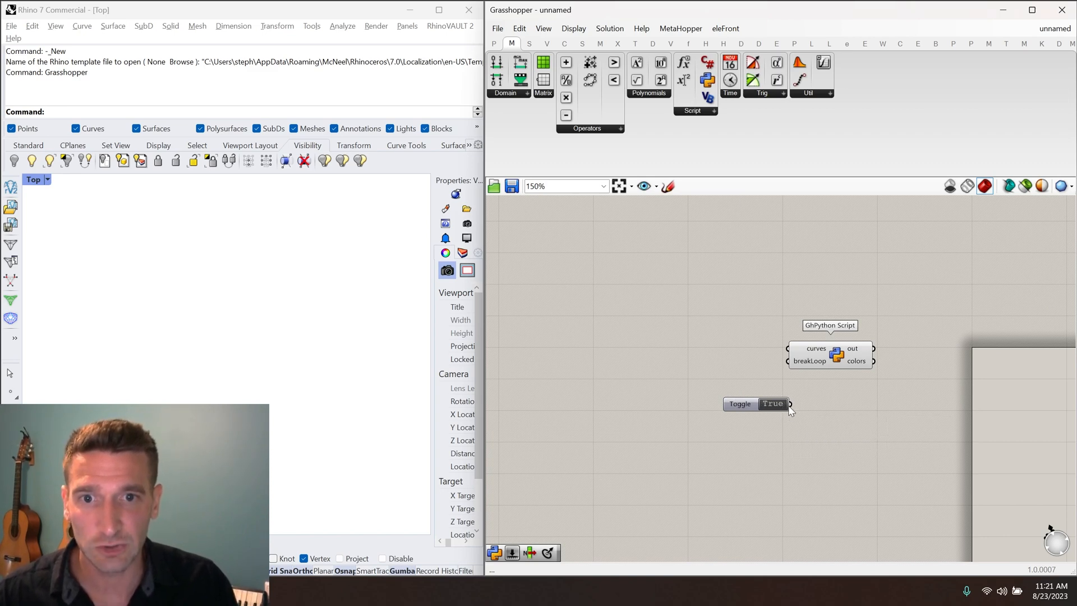
left_click_drag(788, 404, 788, 360)
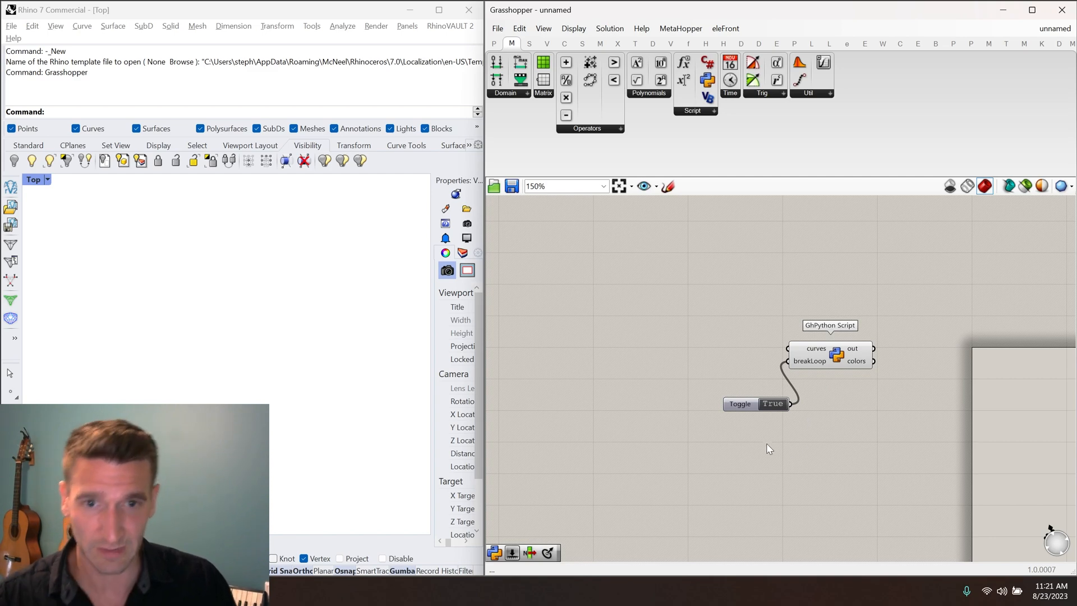
left_click_drag(758, 402, 718, 388)
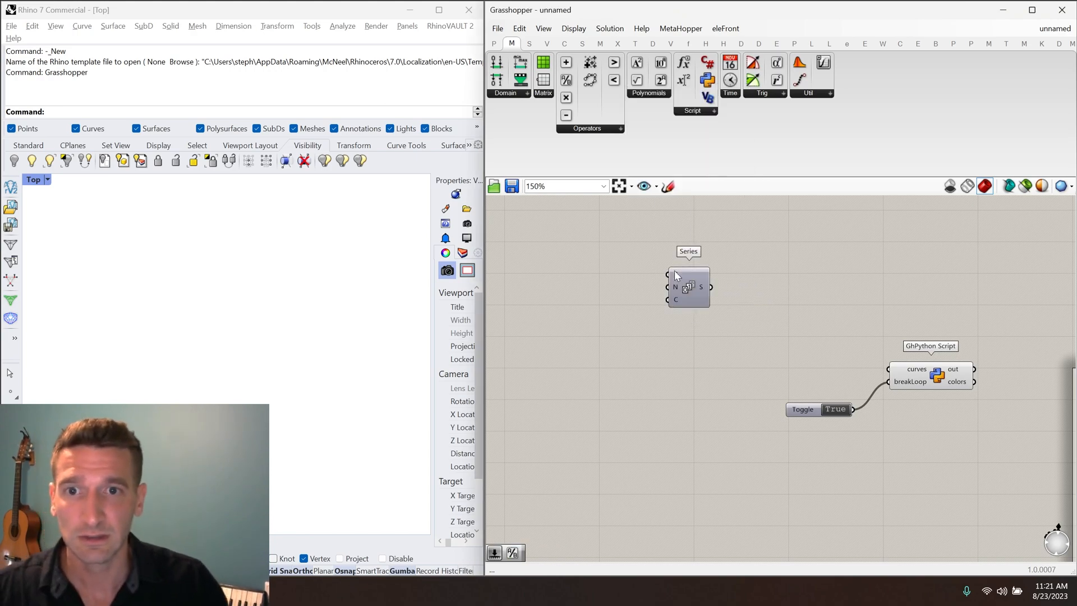
Add a Circle CNR fed by a Point centre and a 15-count Series radius, giving fifteen concentric circles
type("circles")
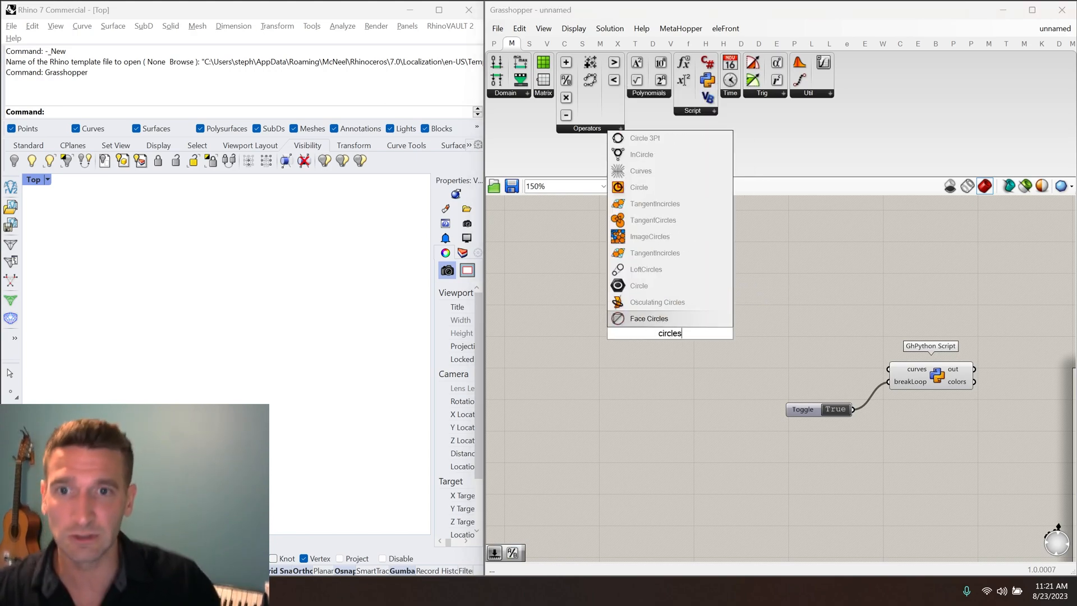
mouse_move(656, 302)
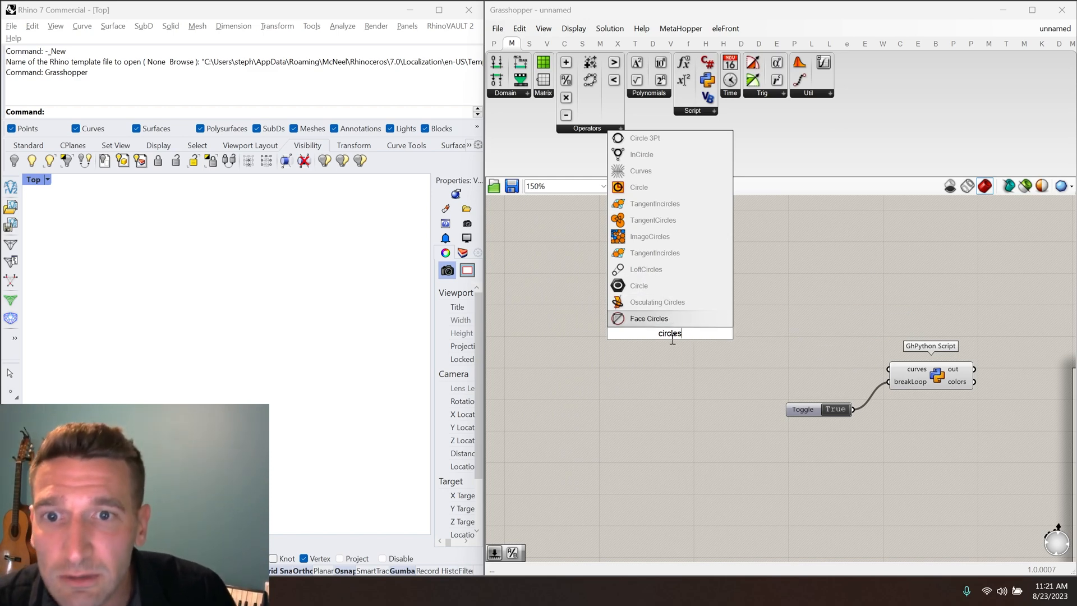
key("Backspace")
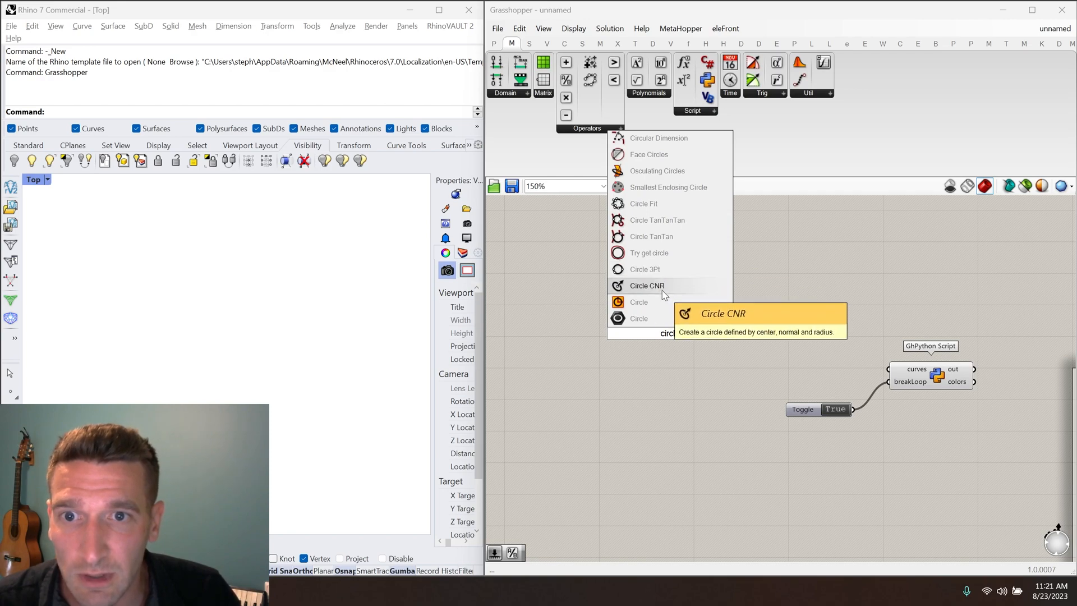
left_click(646, 285)
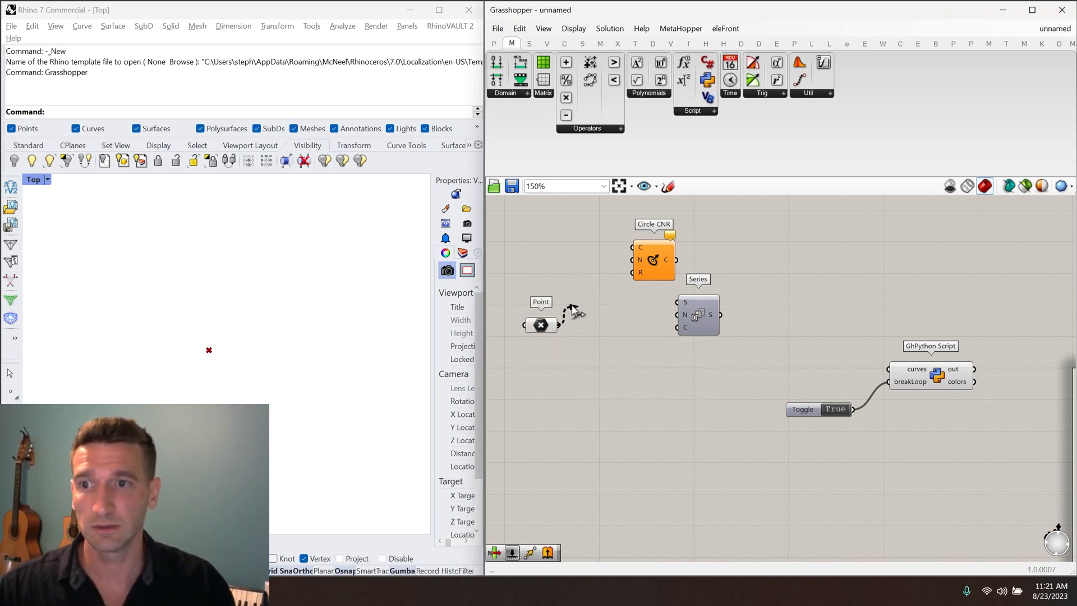
left_click_drag(540, 324, 595, 250)
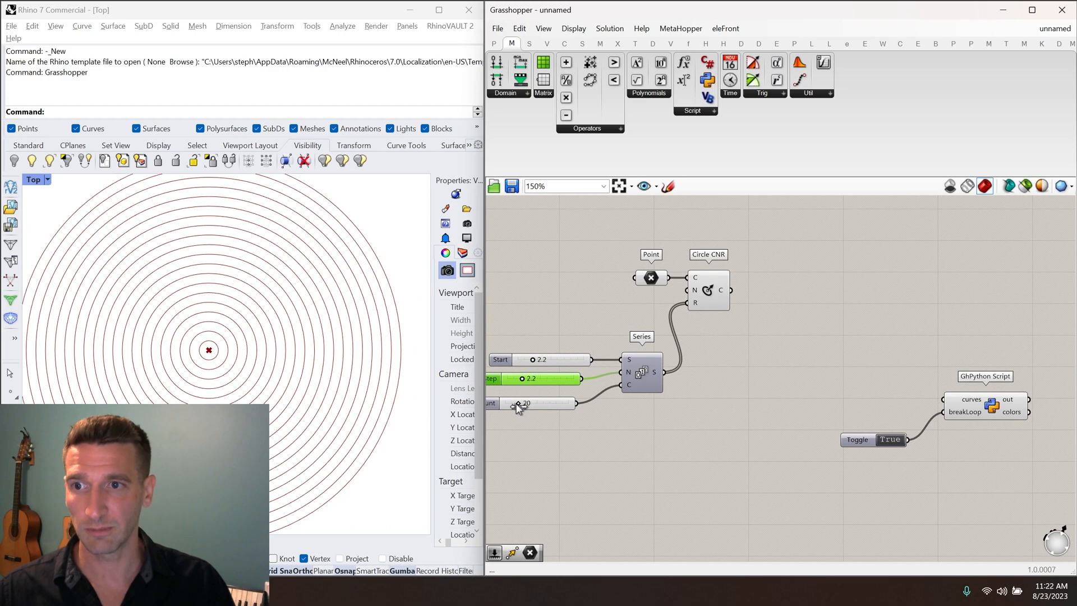
left_click_drag(528, 378, 543, 378)
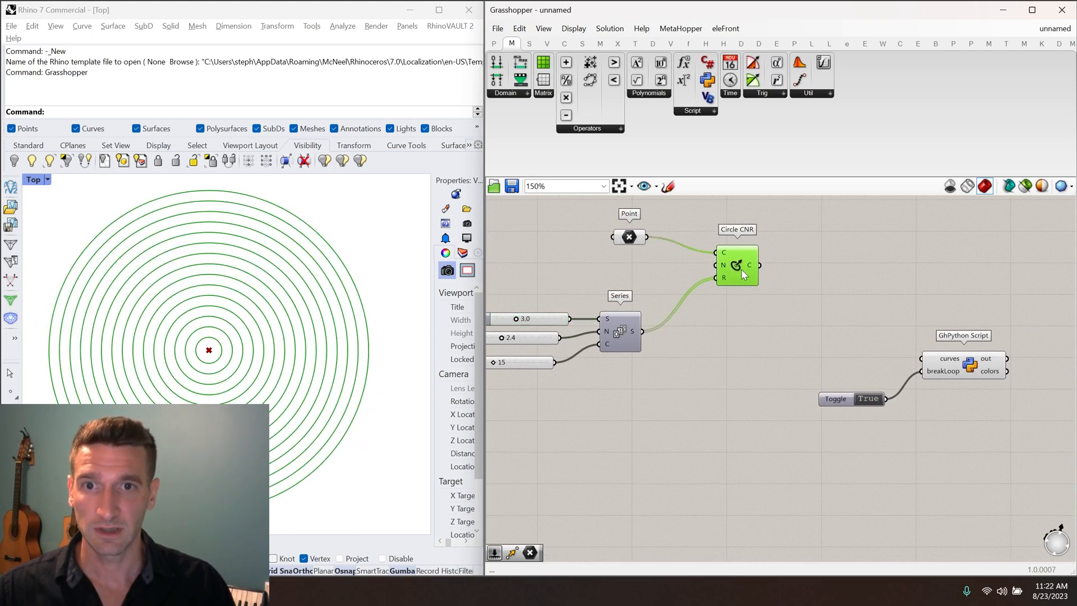
Add a Move component driven by a second Series through a Unit X vector
scroll("down", 3)
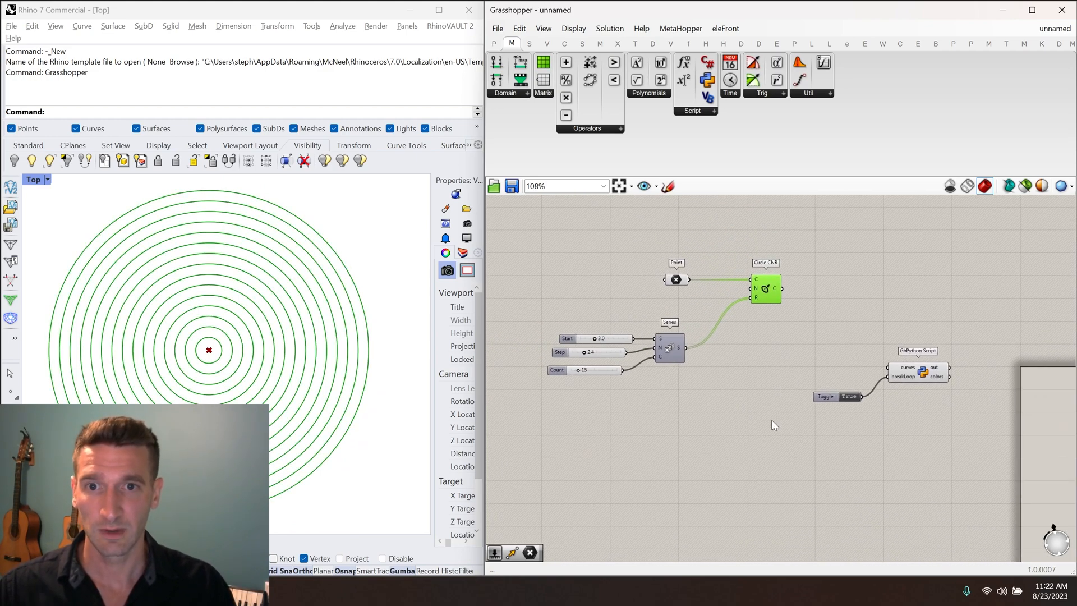
type("move")
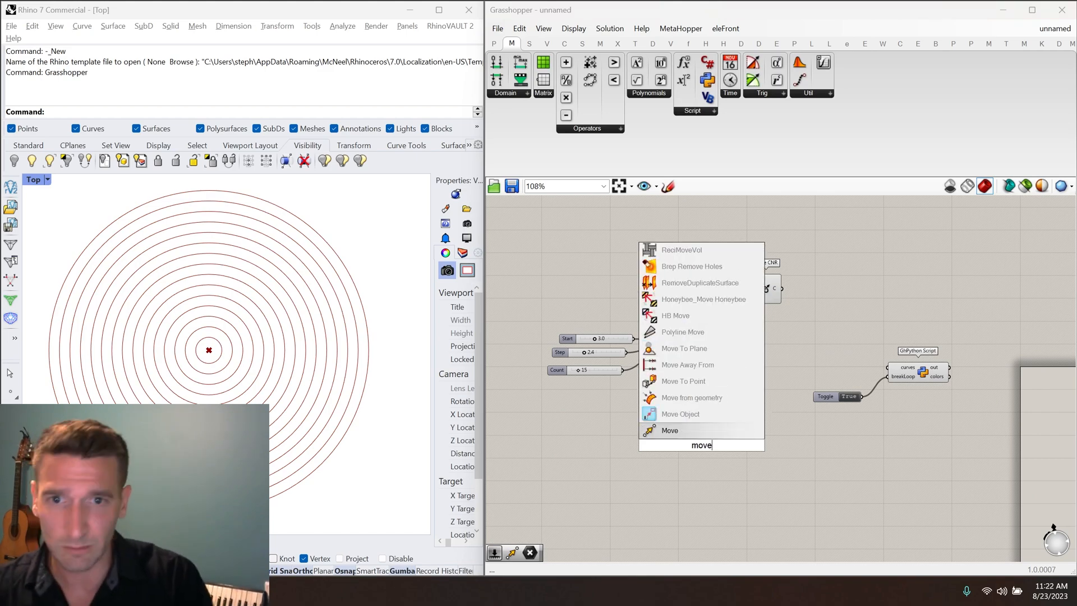
left_click(669, 430)
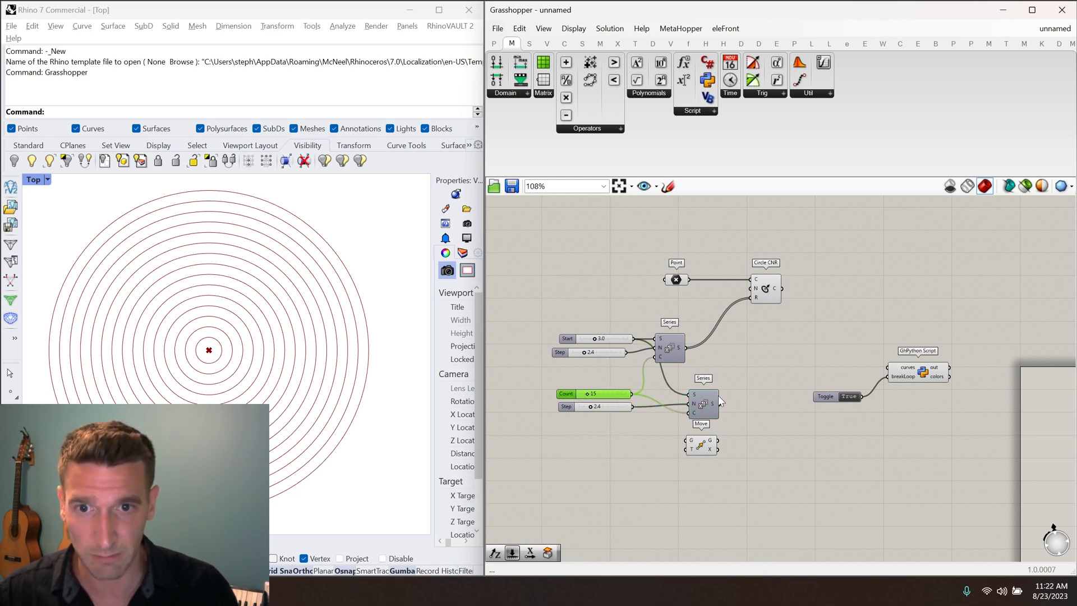
mouse_move(601, 337)
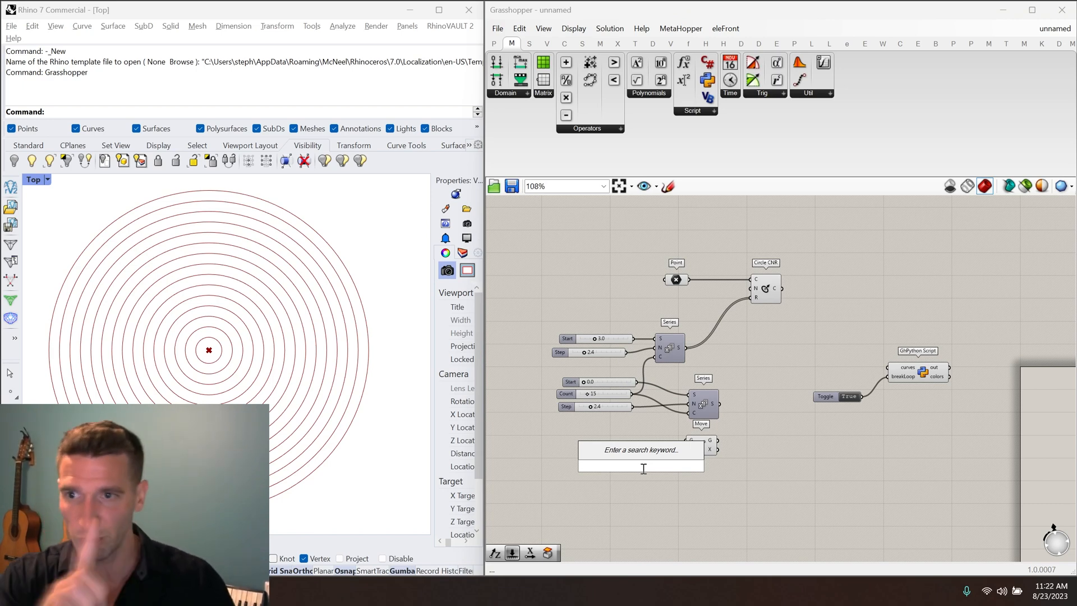
type("x")
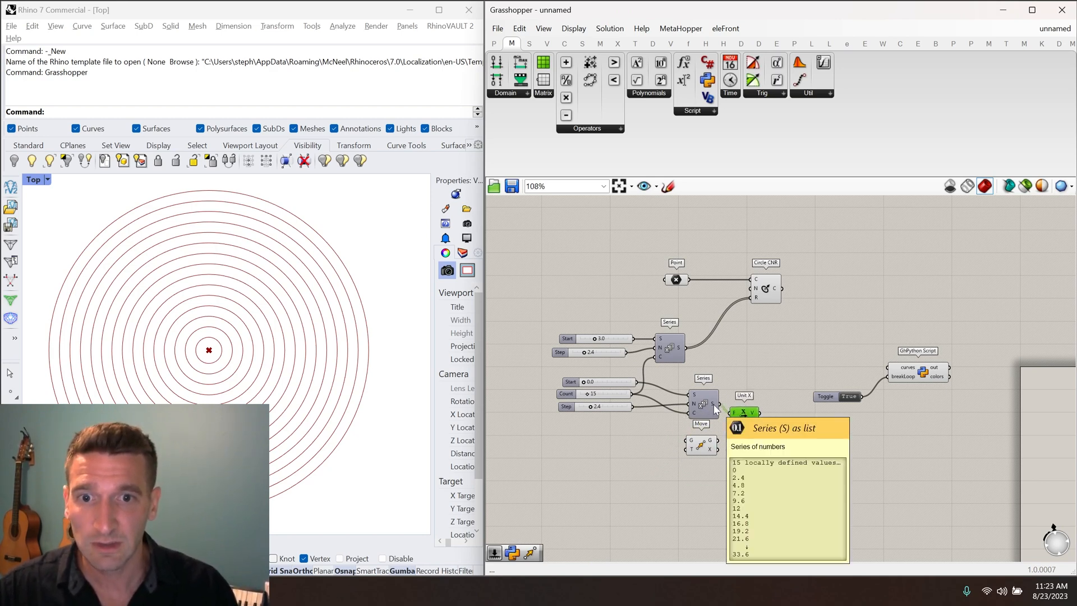
mouse_move(716, 408)
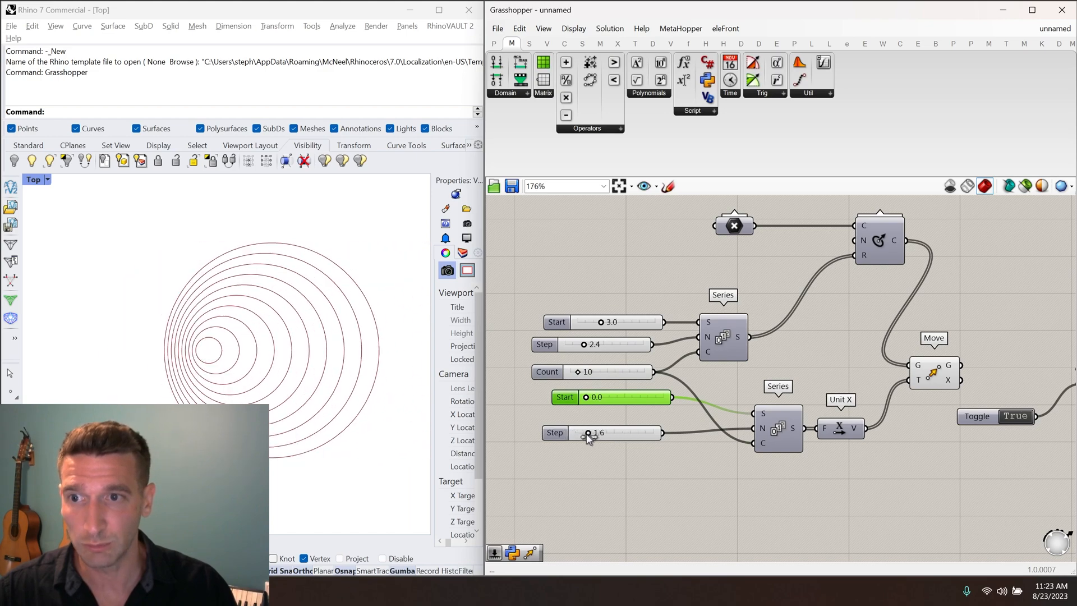
Lower the offset step slider's minimum to -10 and set the step to about 1.5
right_click(587, 433)
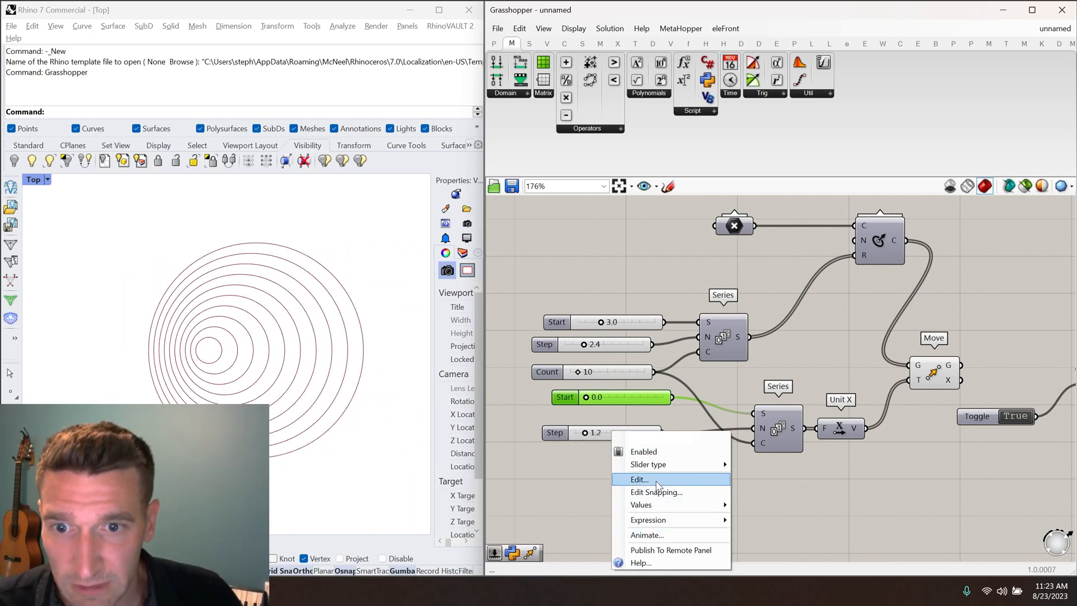
left_click(638, 479)
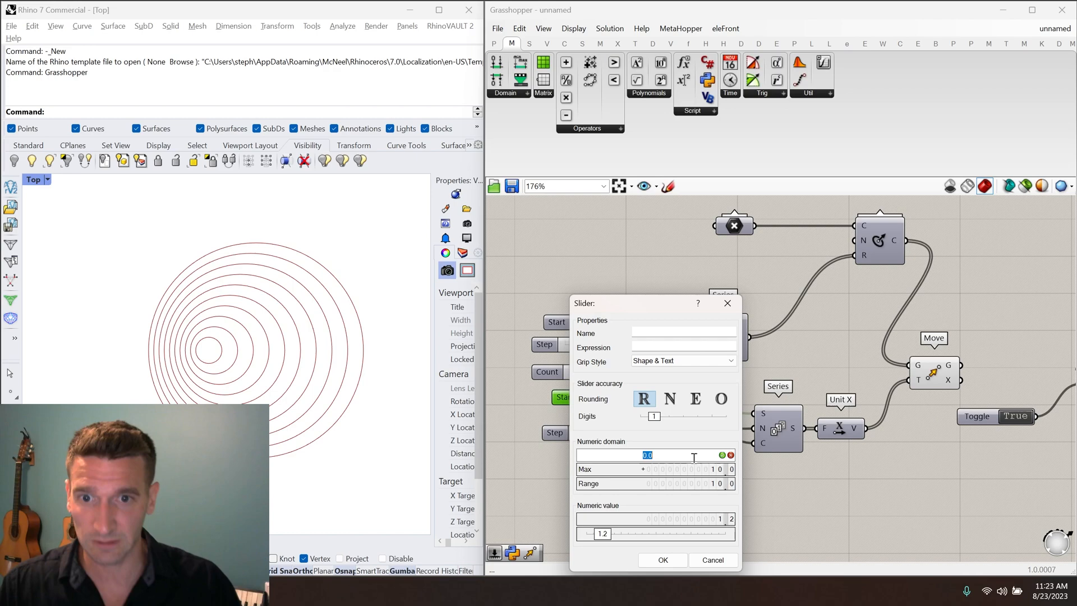
type("-10")
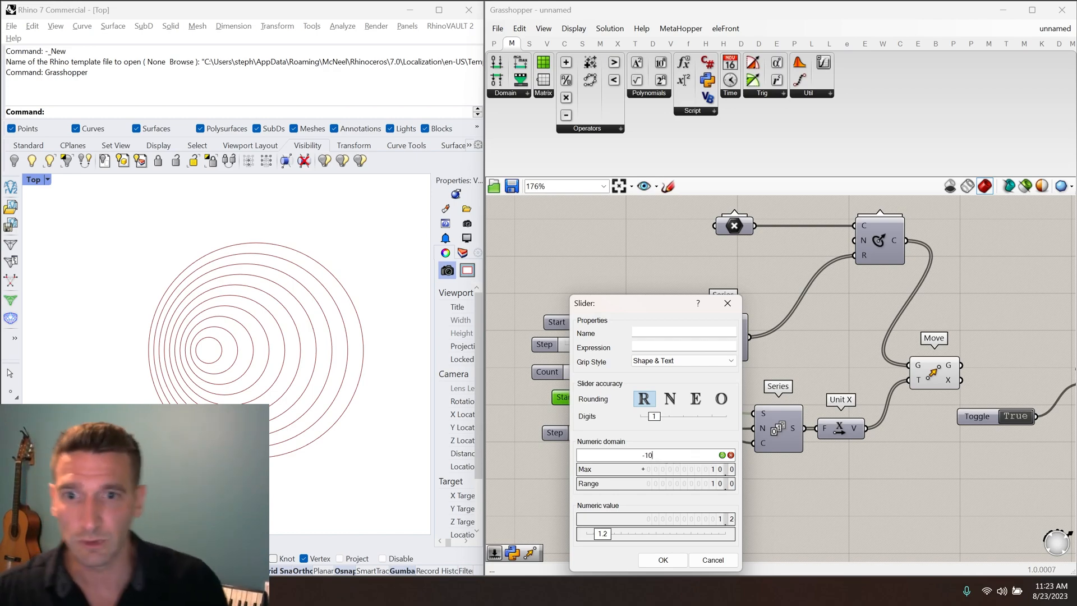
left_click(662, 559)
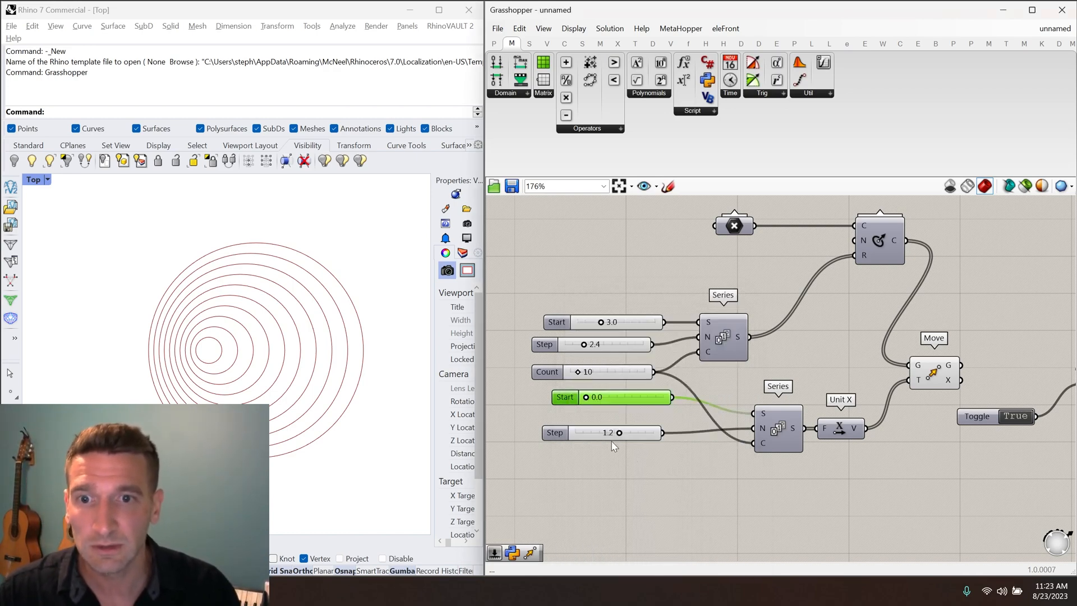
left_click_drag(619, 433, 613, 433)
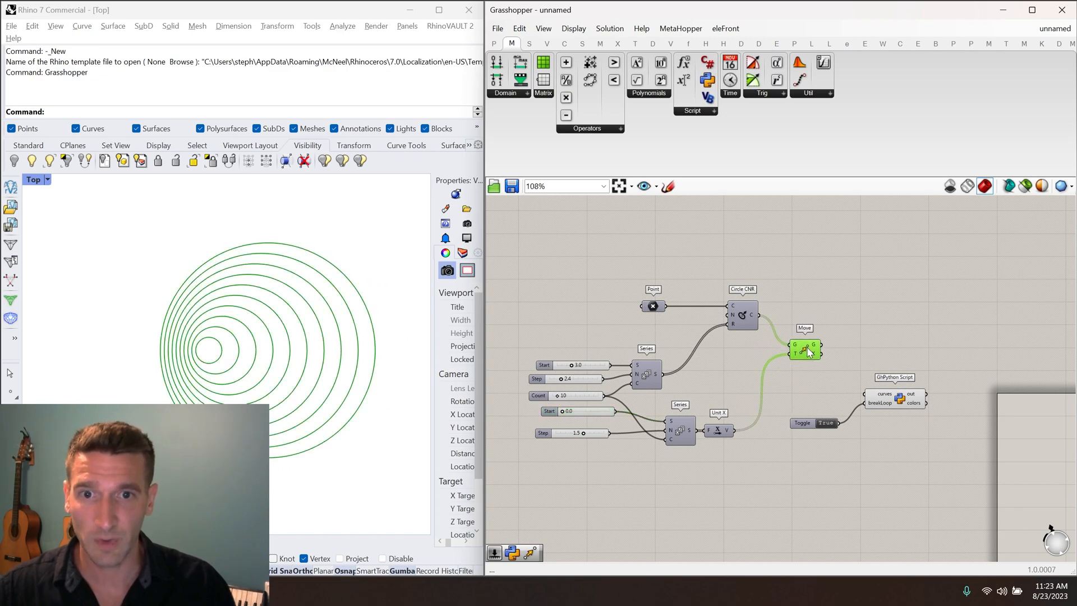
scroll("up", 3)
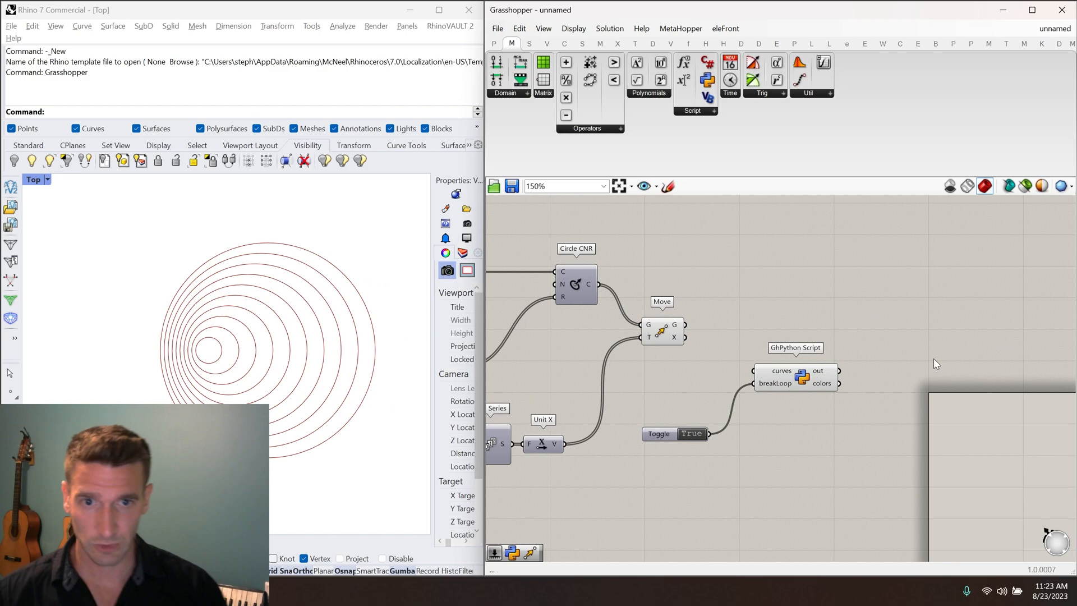
Add a Custom Preview and a Trigger at a 1-second interval, started so the script keeps rerunning
type("pre")
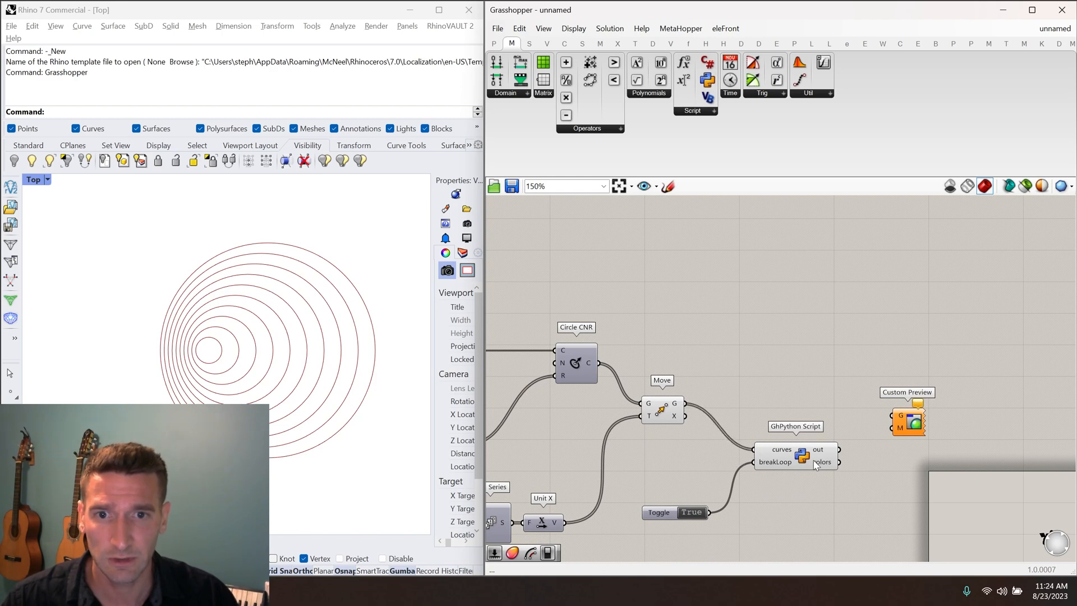
mouse_move(780, 473)
type("trigger")
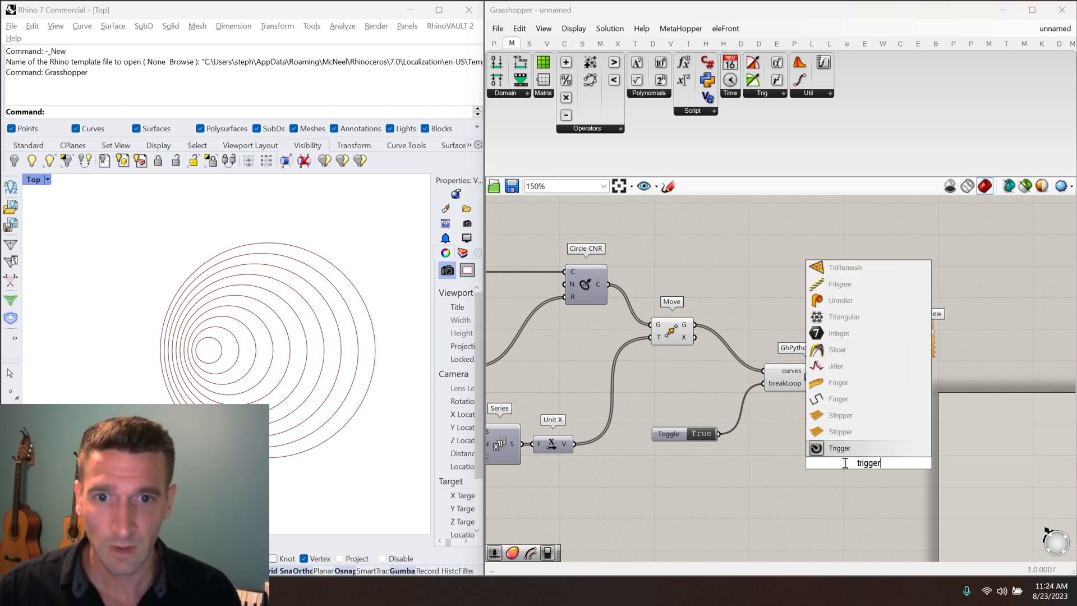
mouse_move(845, 448)
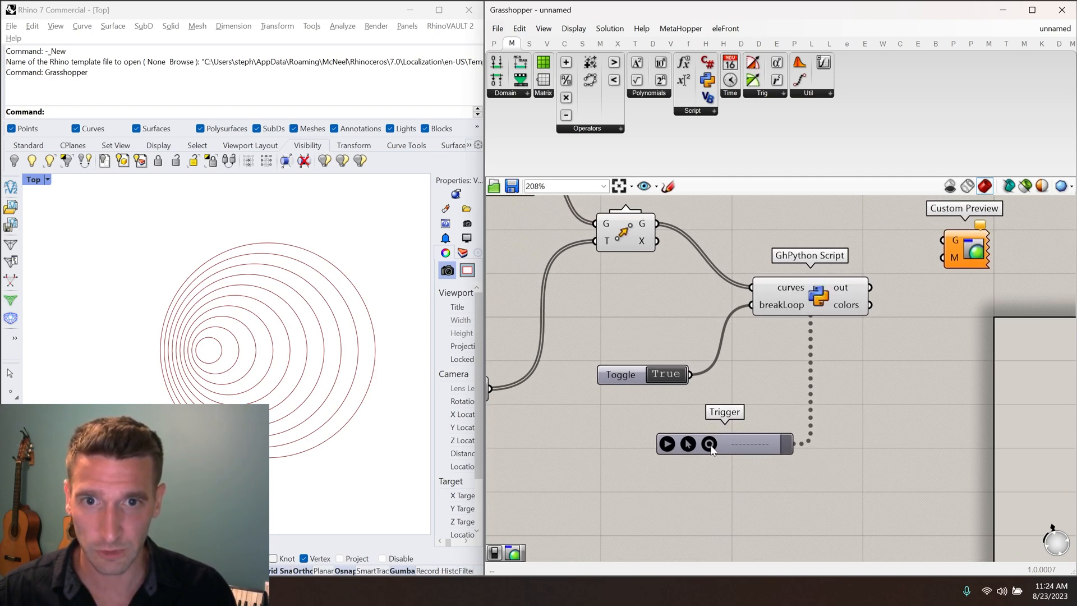
mouse_move(707, 444)
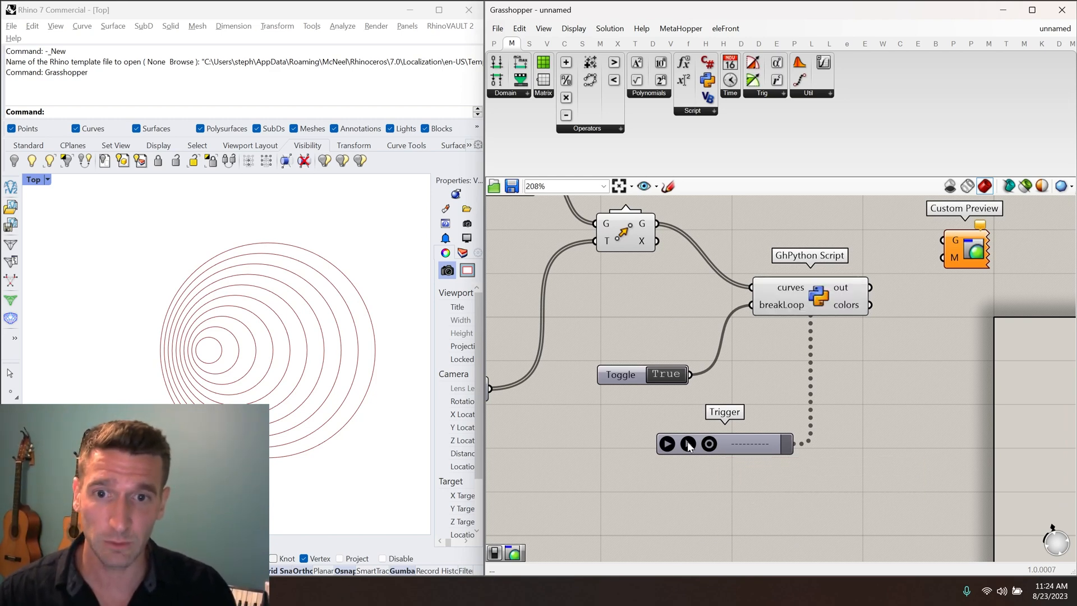
left_click(665, 443)
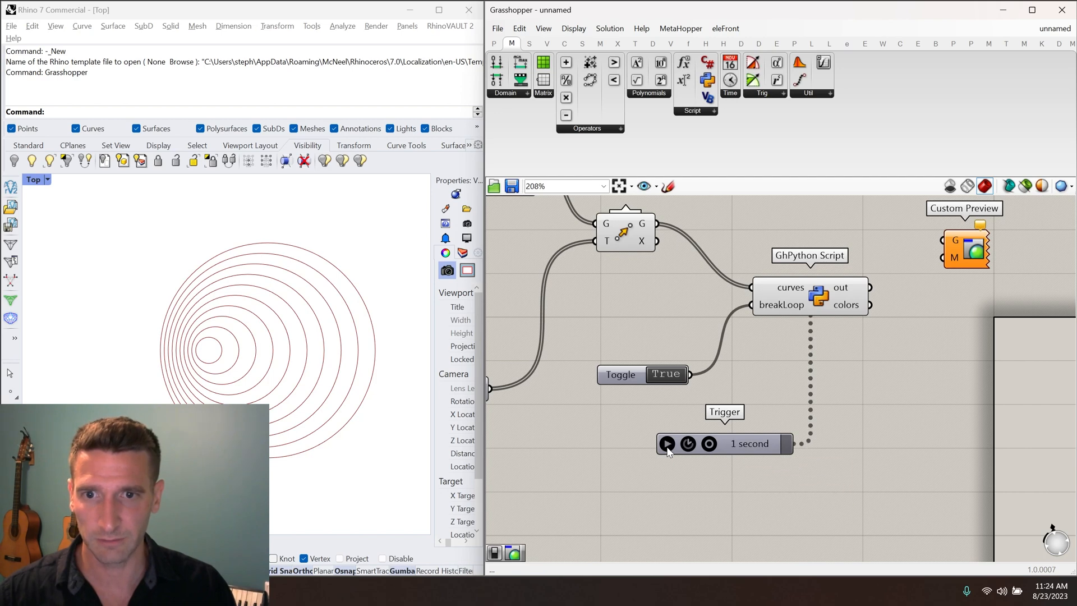
left_click(666, 443)
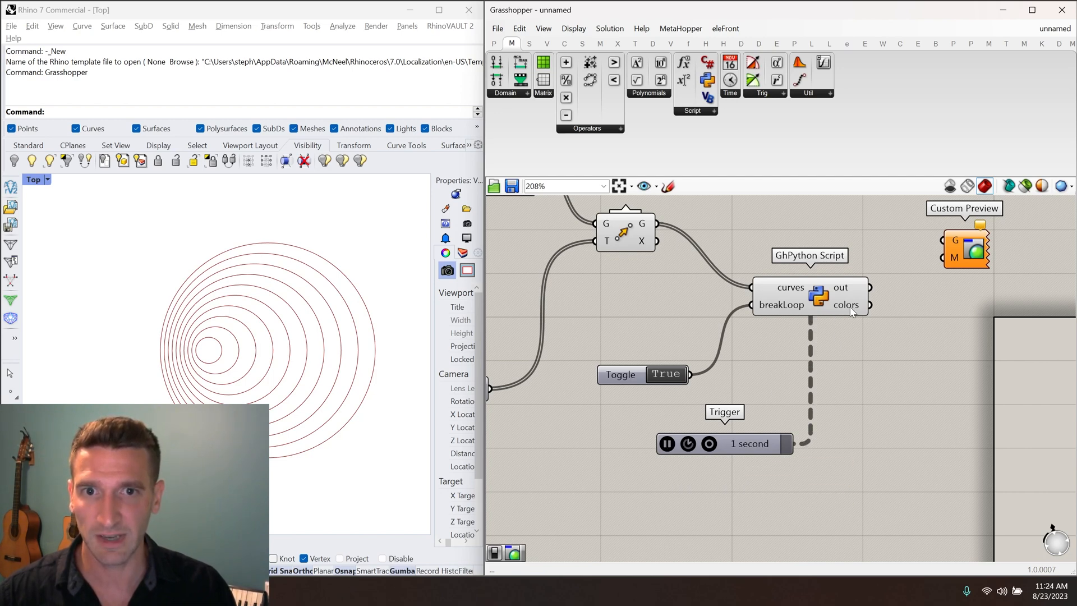
left_click(665, 375)
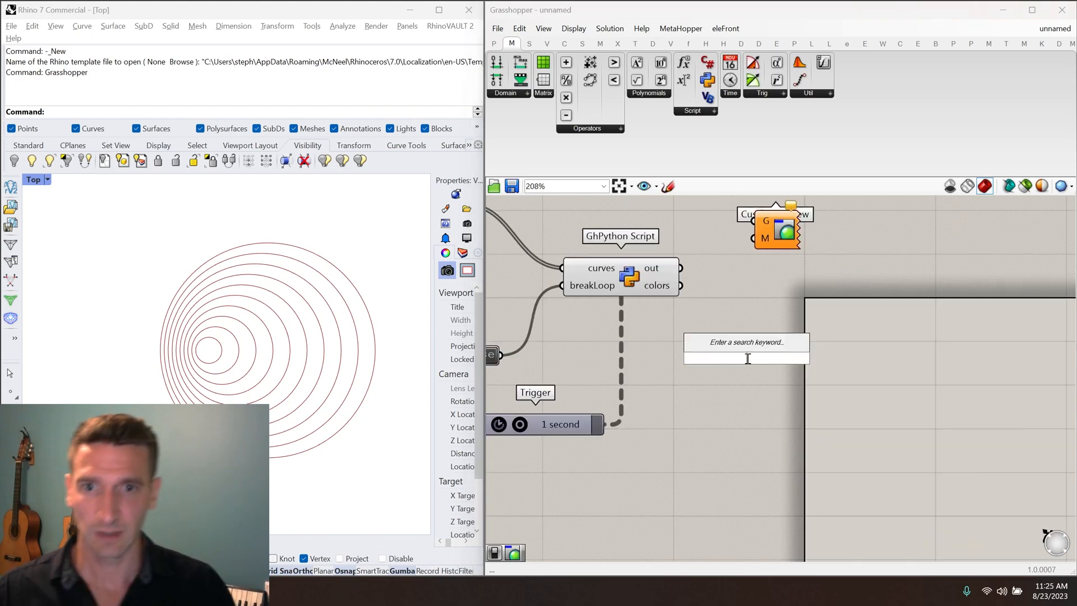
Show the script's random RGB values in a Panel and feed them to the Custom Preview
type("panel")
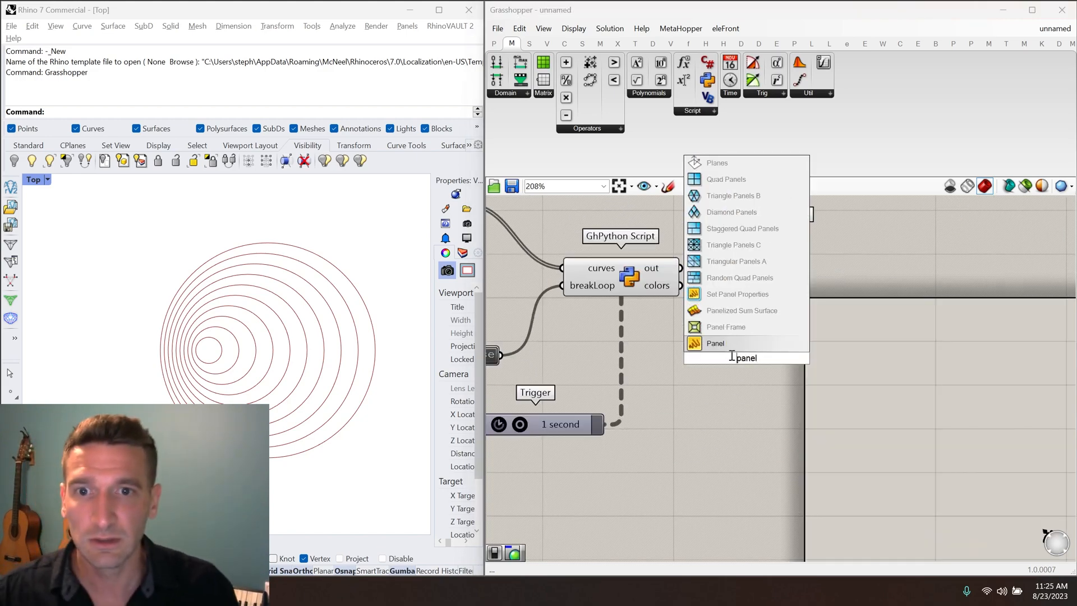
left_click(714, 343)
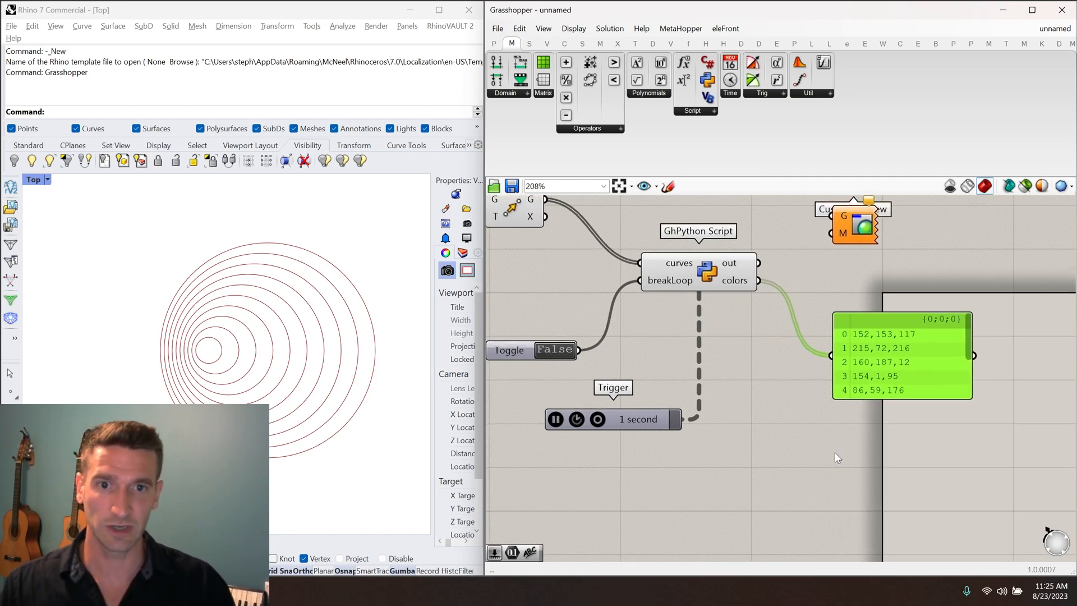
right_click(639, 418)
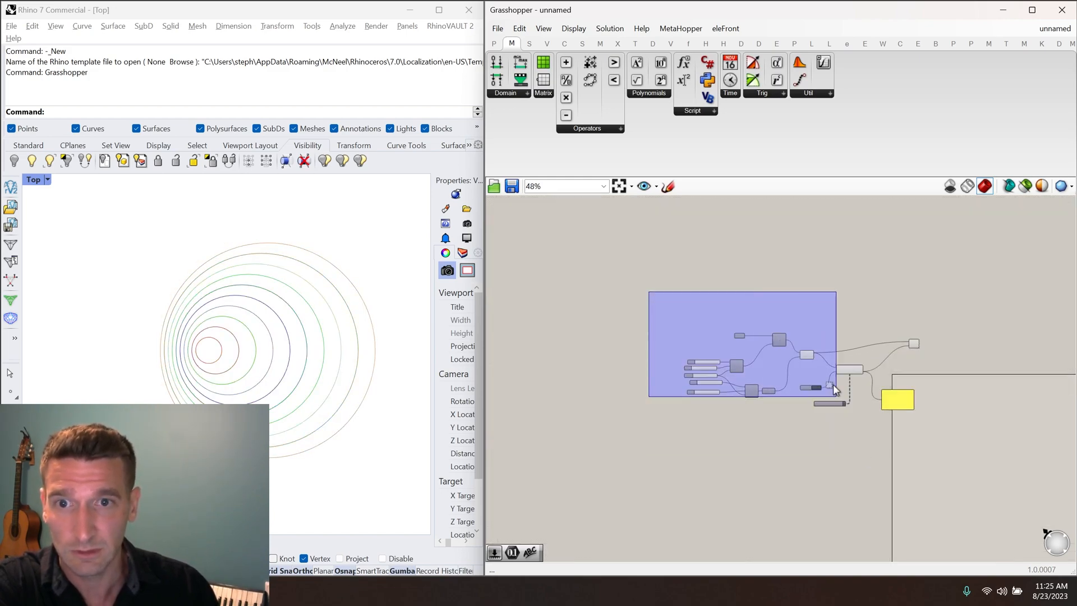
left_click(492, 429)
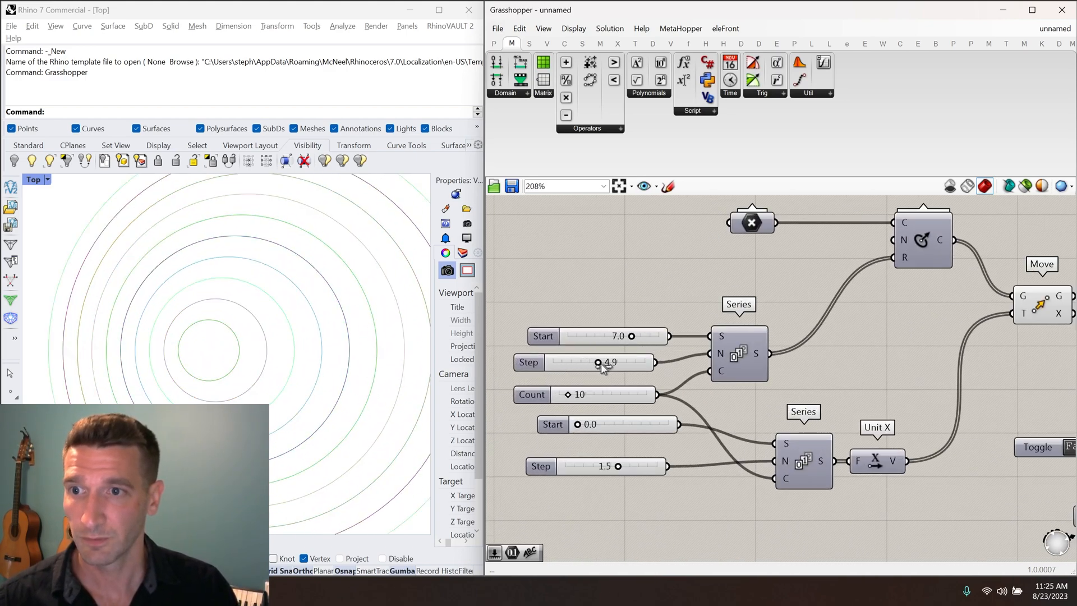
Set the radius step to 1.8, circle count to 19 and offset step to 0.3
left_click_drag(598, 363, 568, 363)
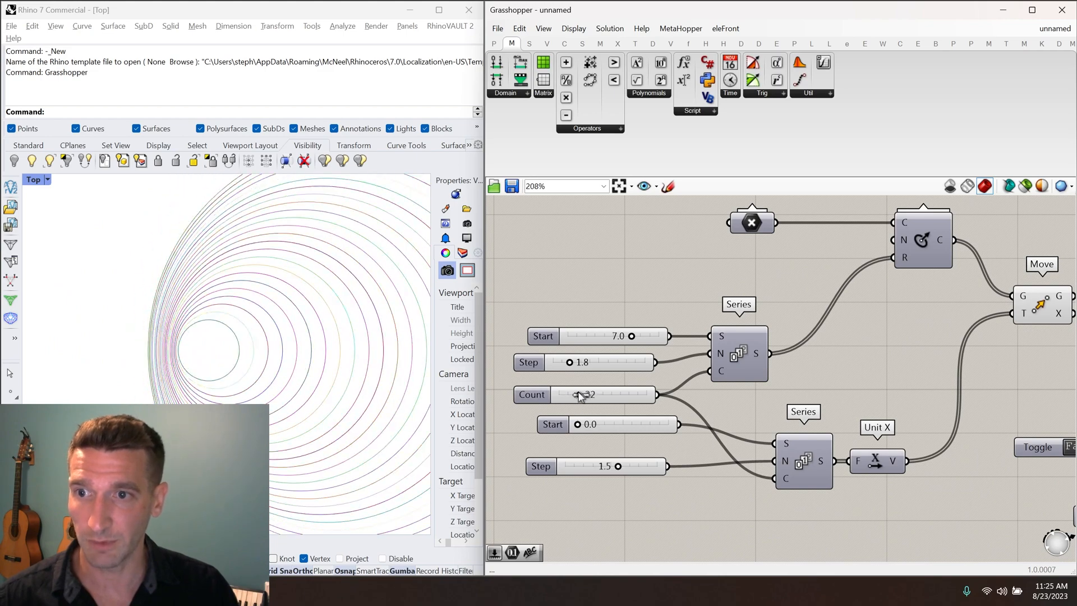
left_click_drag(598, 393, 583, 393)
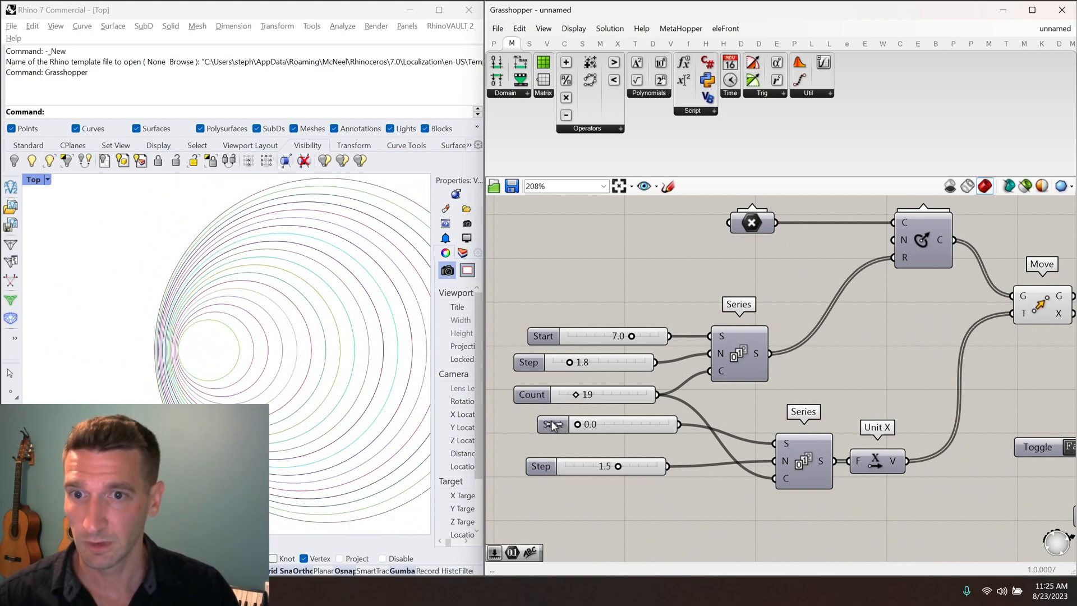
left_click_drag(617, 465, 608, 465)
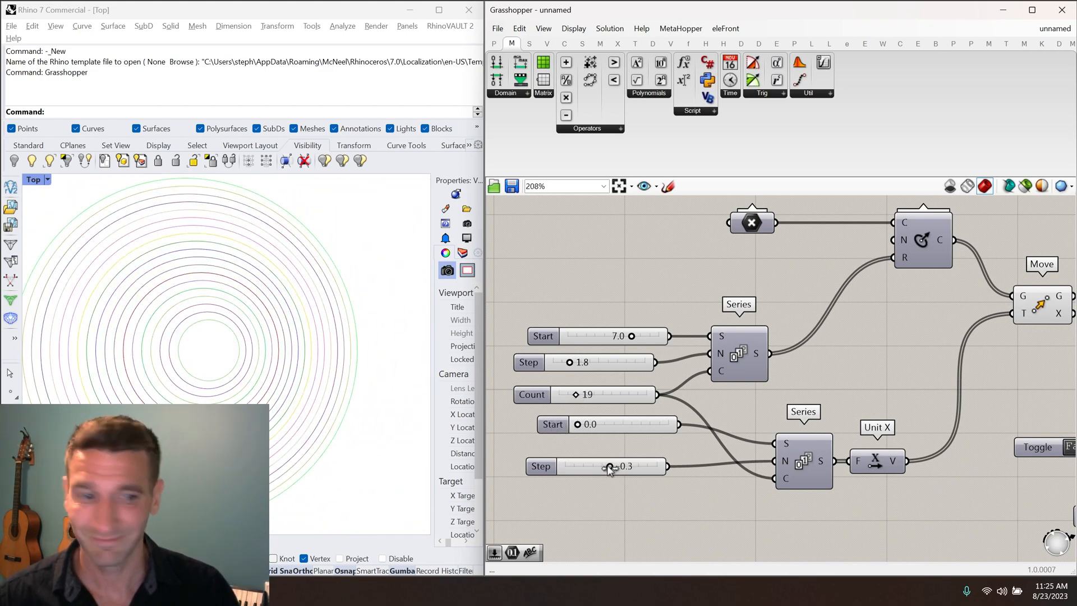